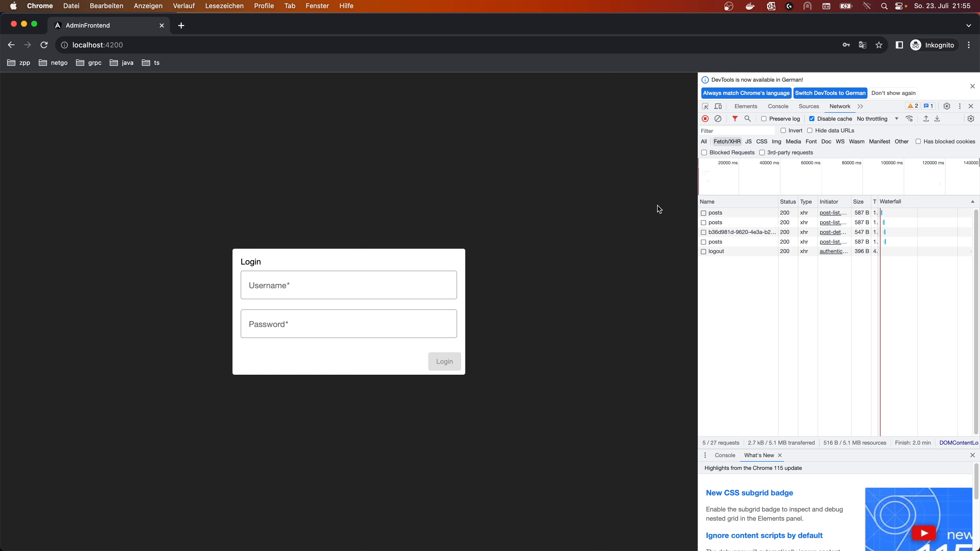
{"action": "mouse_move", "coordinate": [544, 190]}
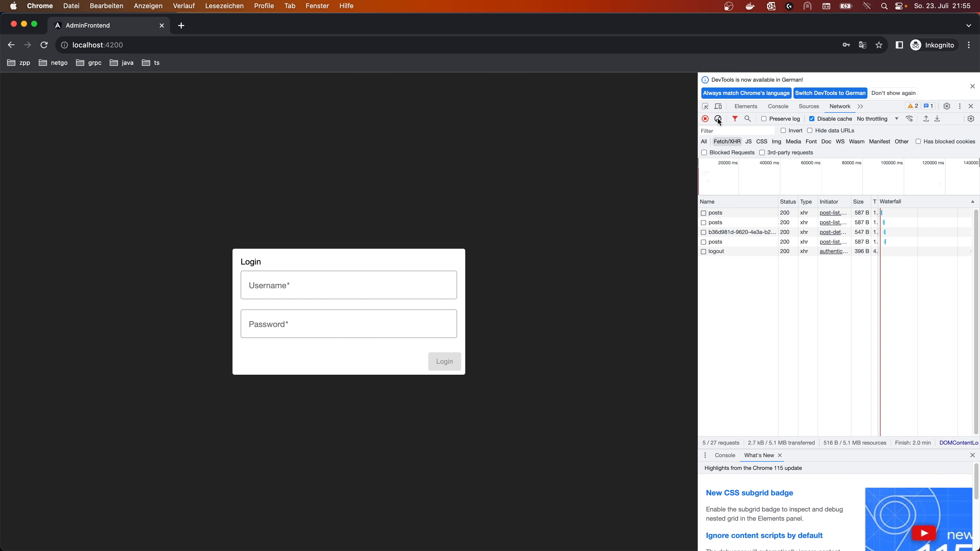
Step: Clear the DevTools network log and focus the Username field on the login page
{"action": "left_click", "coordinate": [718, 119]}
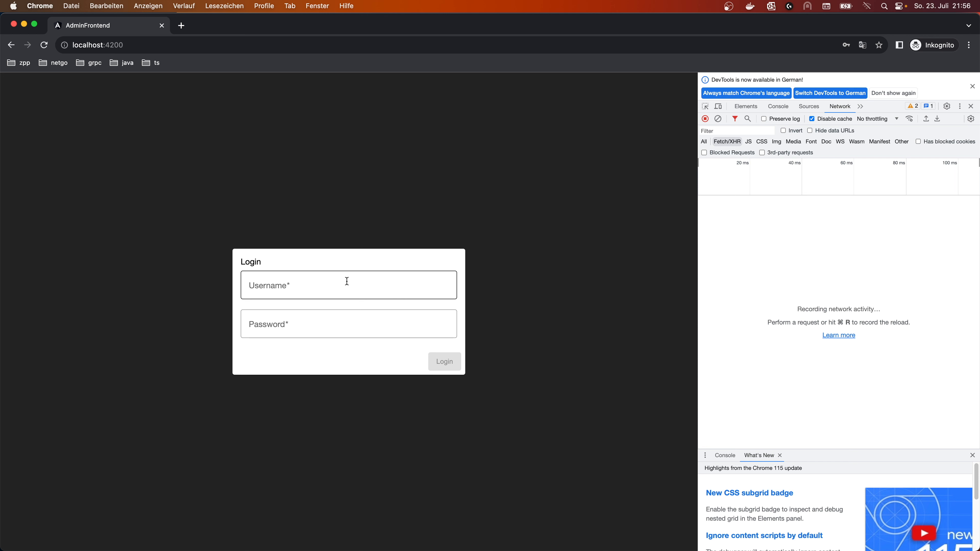
{"action": "left_click", "coordinate": [348, 285]}
{"action": "type", "text": "/da"}
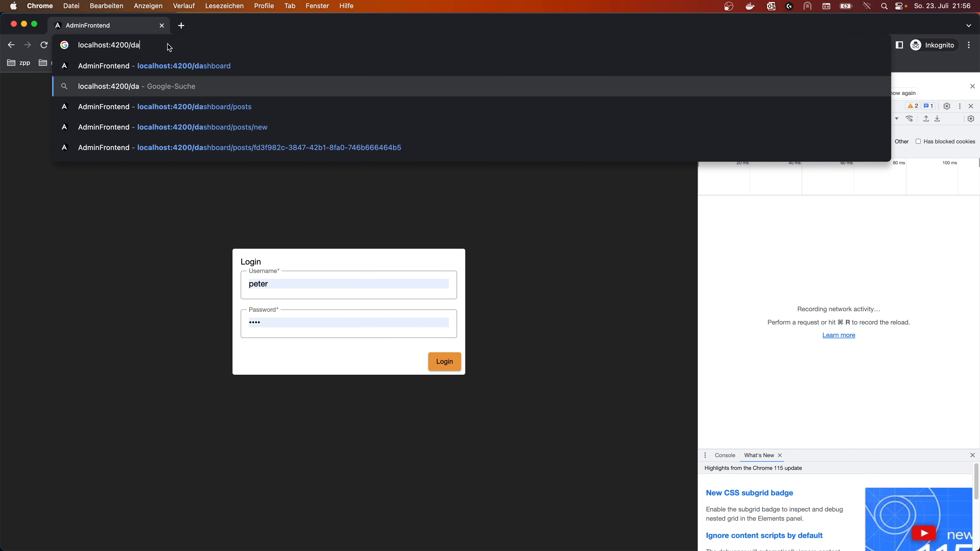
Step: Navigate to localhost:4200/dashboard, log in as peter to reach the dashboard, then log out
{"action": "key", "text": "Enter"}
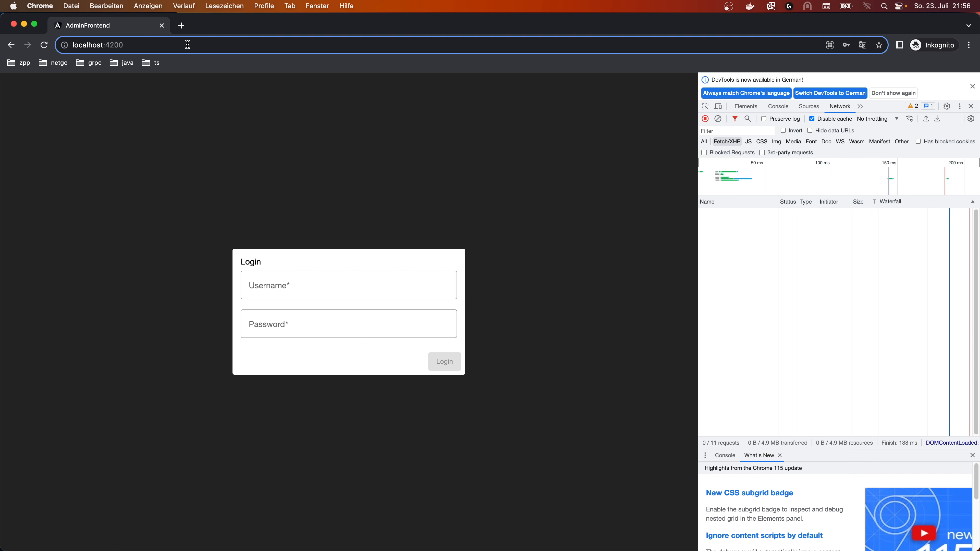
{"action": "type", "text": "peter"}
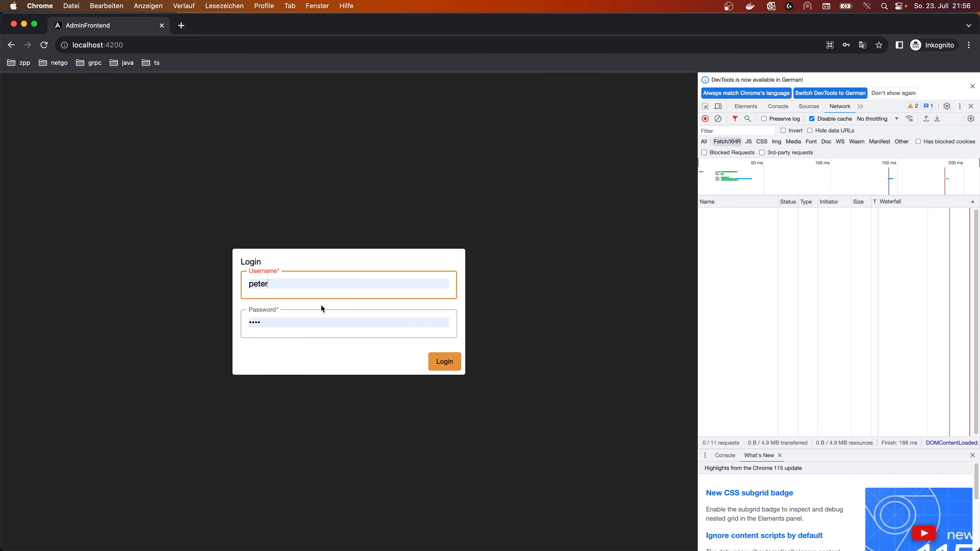
{"action": "left_click", "coordinate": [445, 361]}
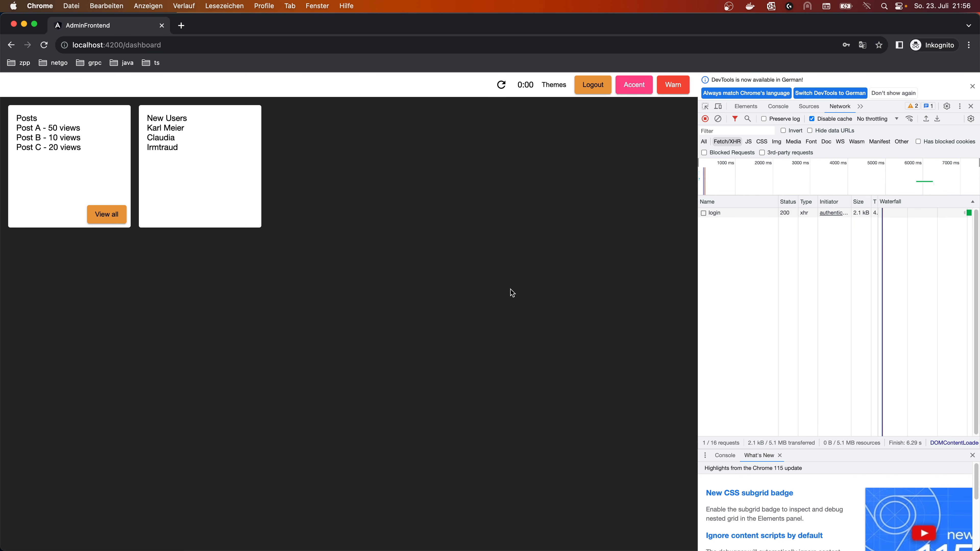
{"action": "mouse_move", "coordinate": [83, 176]}
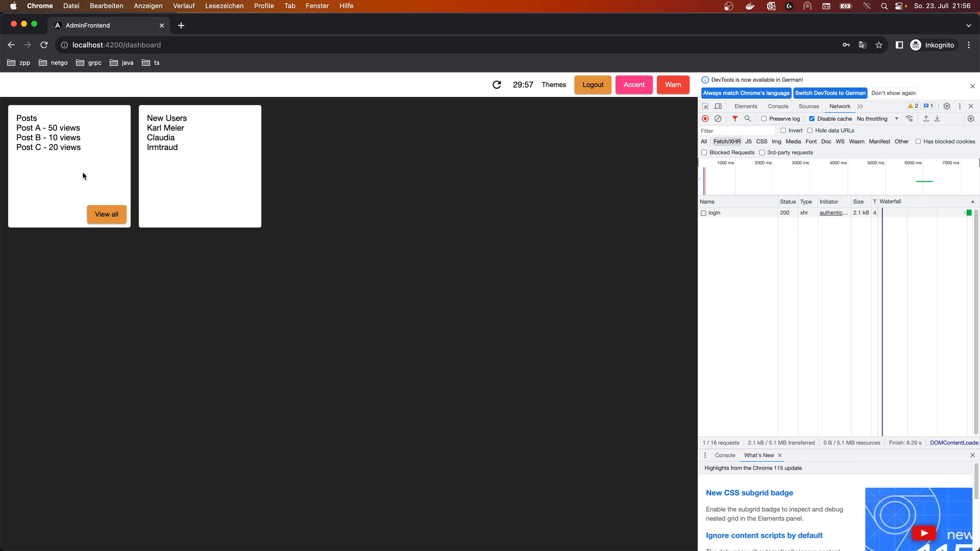
{"action": "mouse_move", "coordinate": [231, 182]}
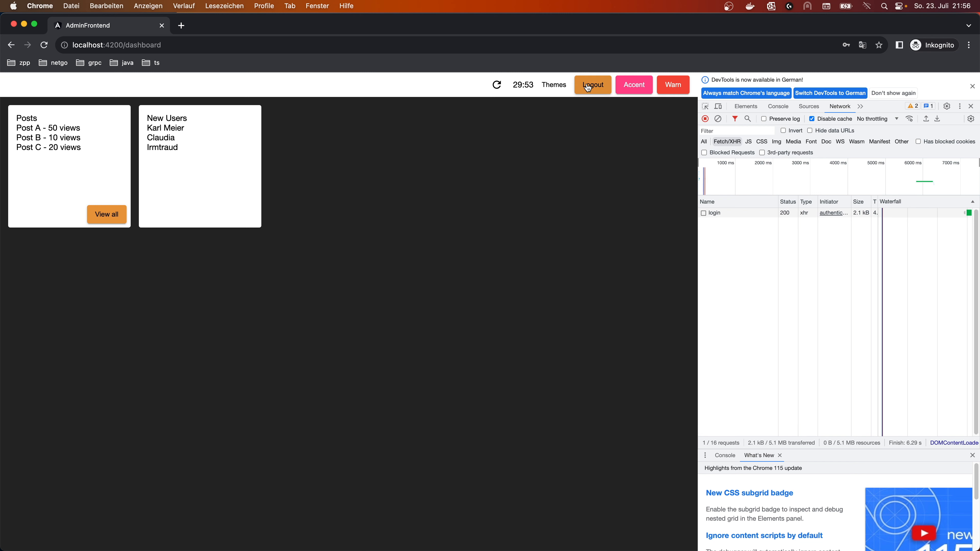
{"action": "left_click", "coordinate": [592, 85]}
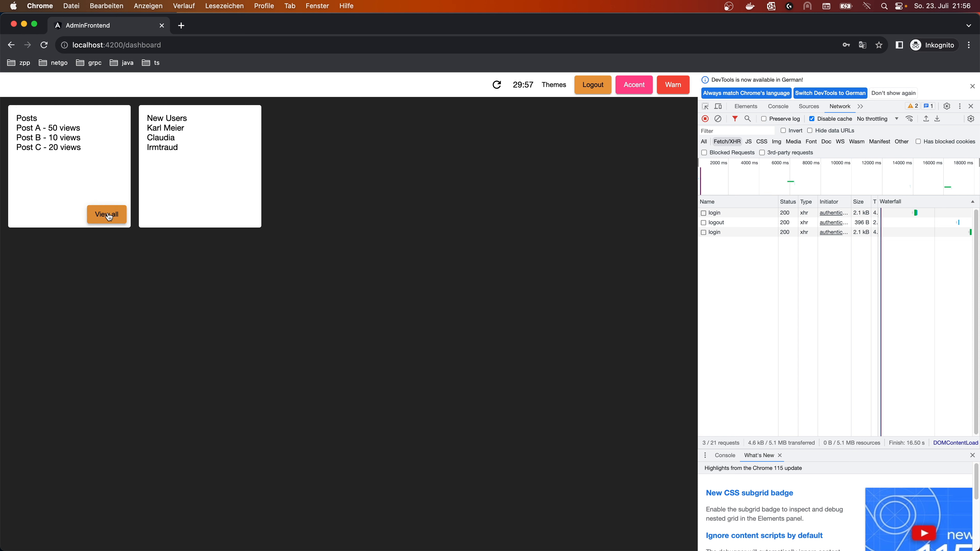
Step: View all posts, inspect the posts request response, and highlight the Hello World post id in the URL
{"action": "left_click", "coordinate": [106, 215]}
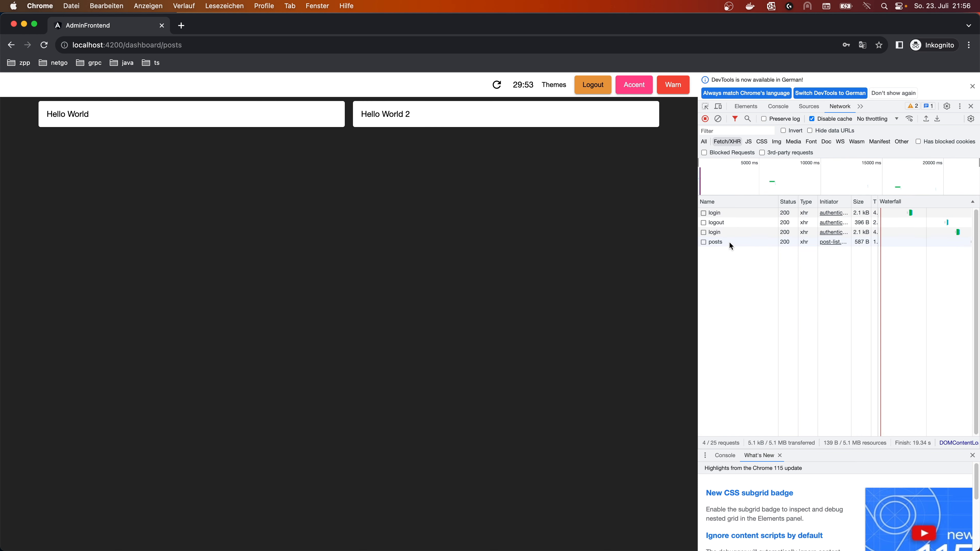
{"action": "left_click", "coordinate": [715, 241]}
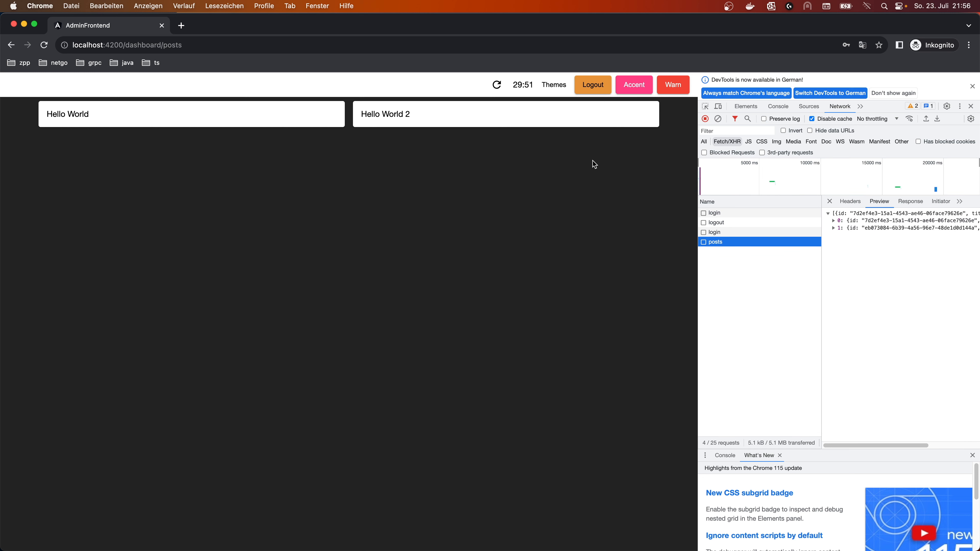
{"action": "mouse_move", "coordinate": [204, 126]}
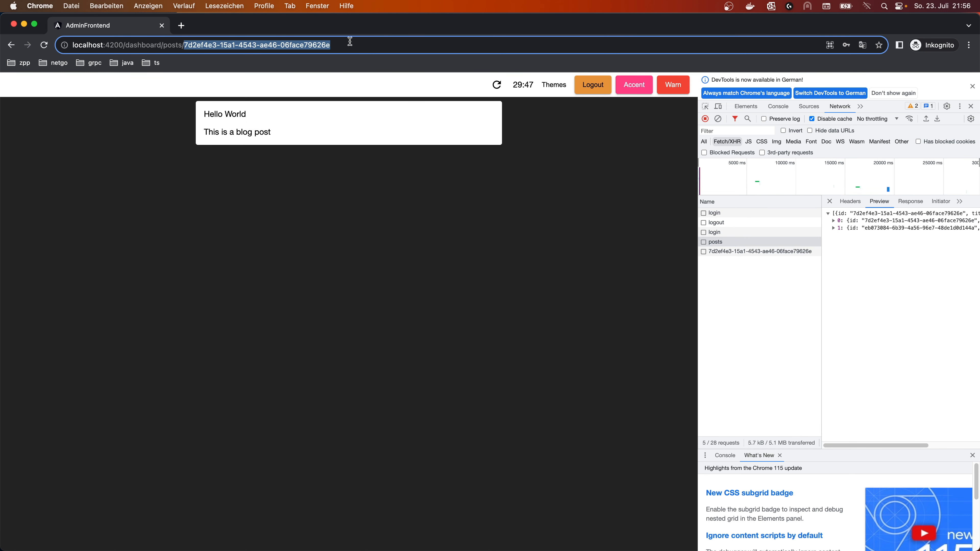
{"action": "left_click", "coordinate": [212, 134]}
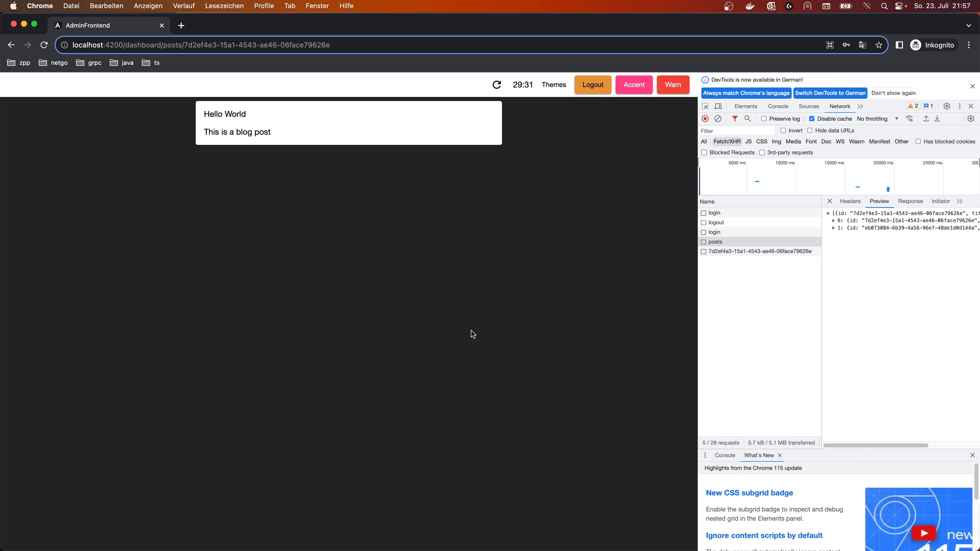
{"action": "mouse_move", "coordinate": [685, 278]}
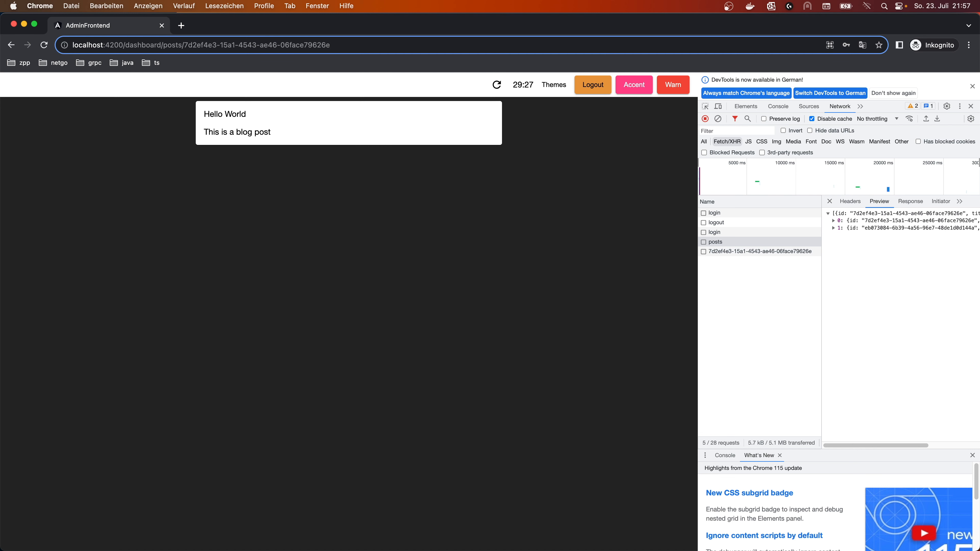
{"action": "mouse_move", "coordinate": [574, 134]}
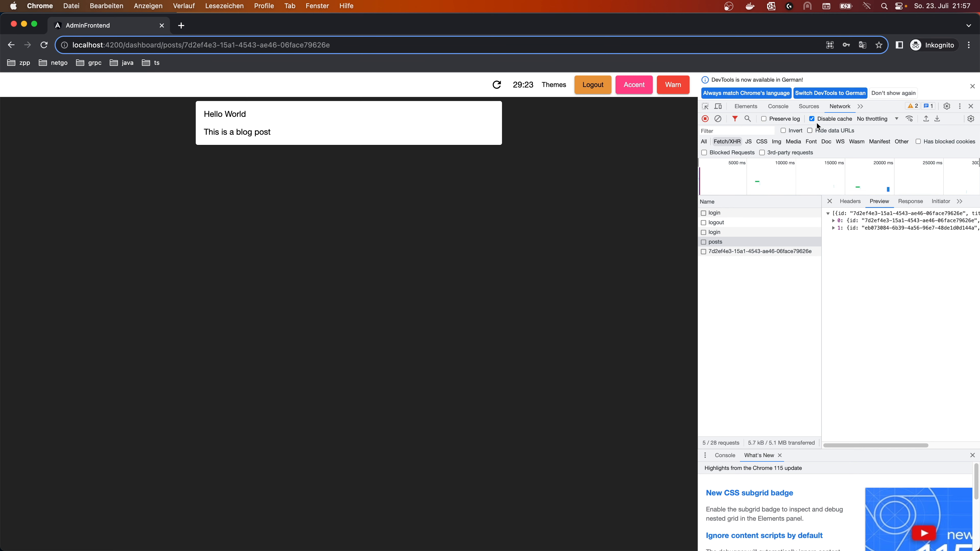
{"action": "mouse_move", "coordinate": [813, 155]}
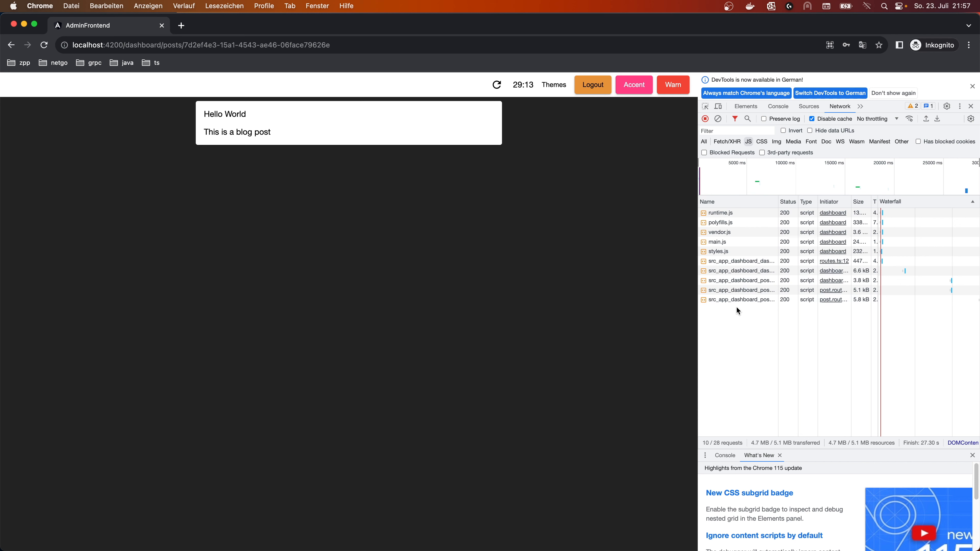
{"action": "mouse_move", "coordinate": [807, 233]}
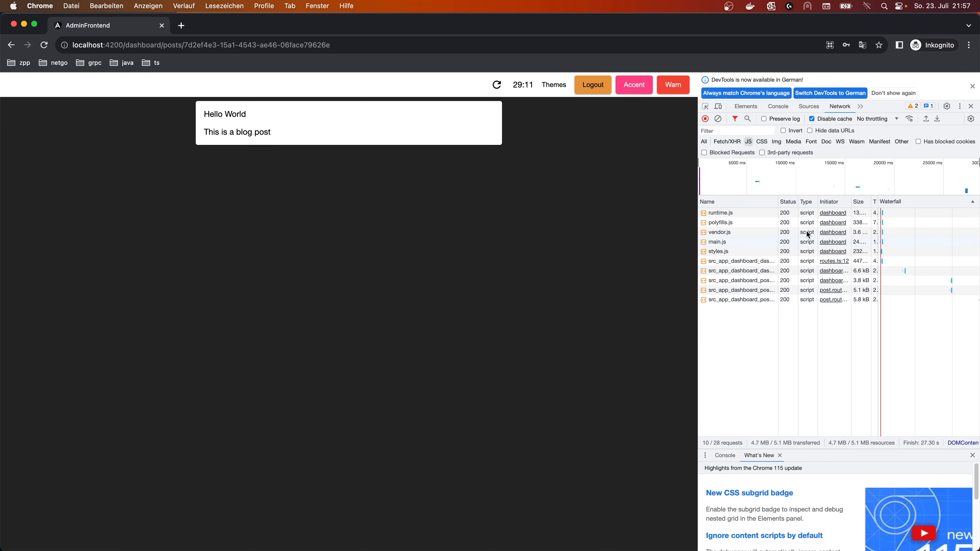
Step: Log out so the app returns to the login page with only JS bundles listed
{"action": "left_click", "coordinate": [592, 84]}
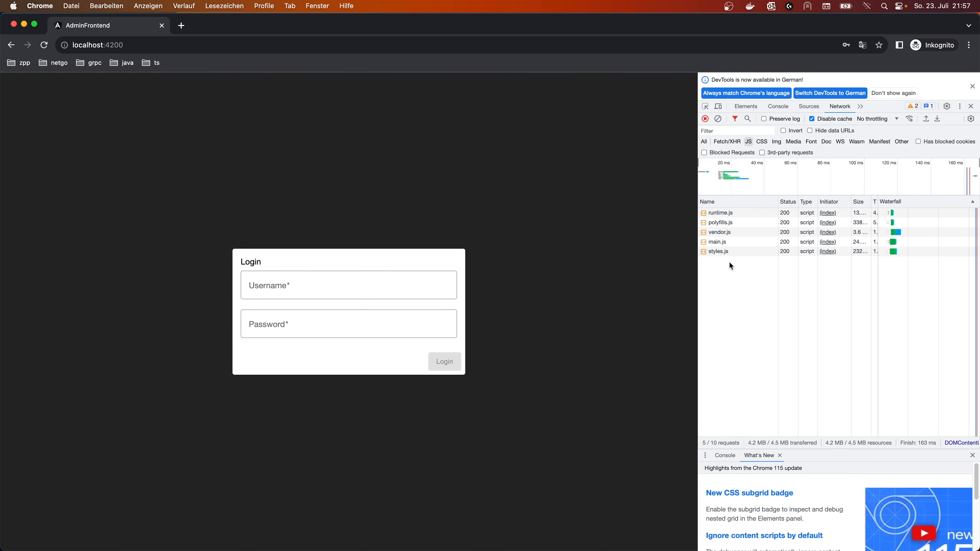
{"action": "mouse_move", "coordinate": [718, 242]}
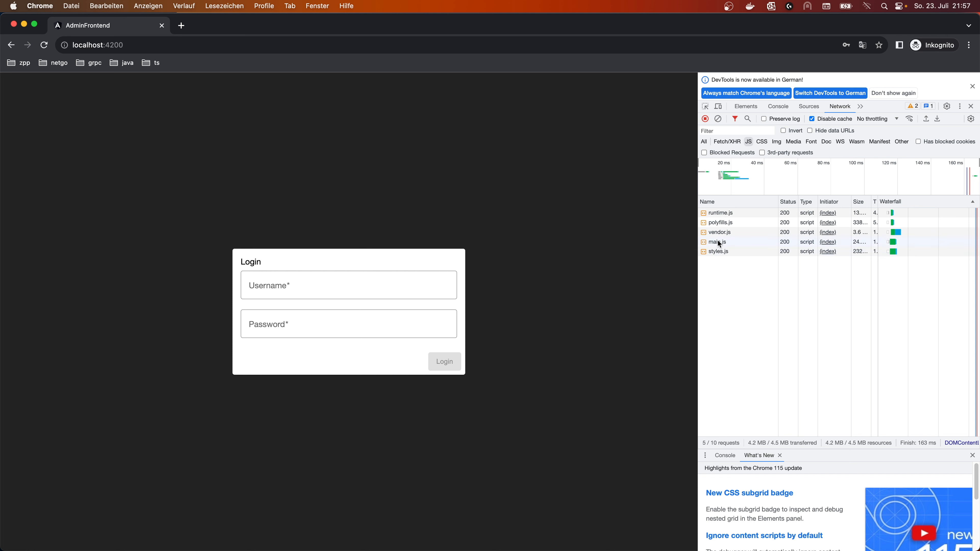
{"action": "mouse_move", "coordinate": [785, 243]}
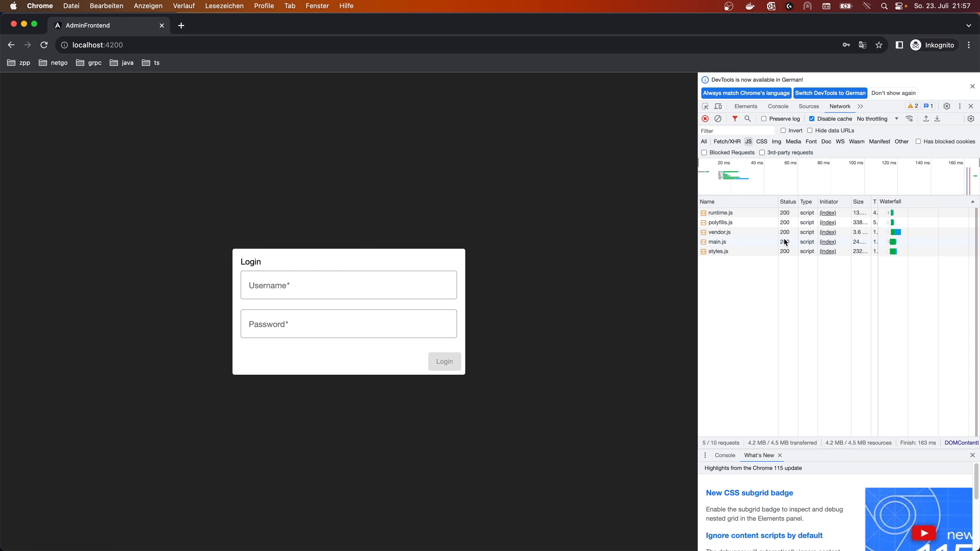
Step: Log in with saved credentials and view all posts, loading the lazy dashboard scripts
{"action": "left_click", "coordinate": [348, 285]}
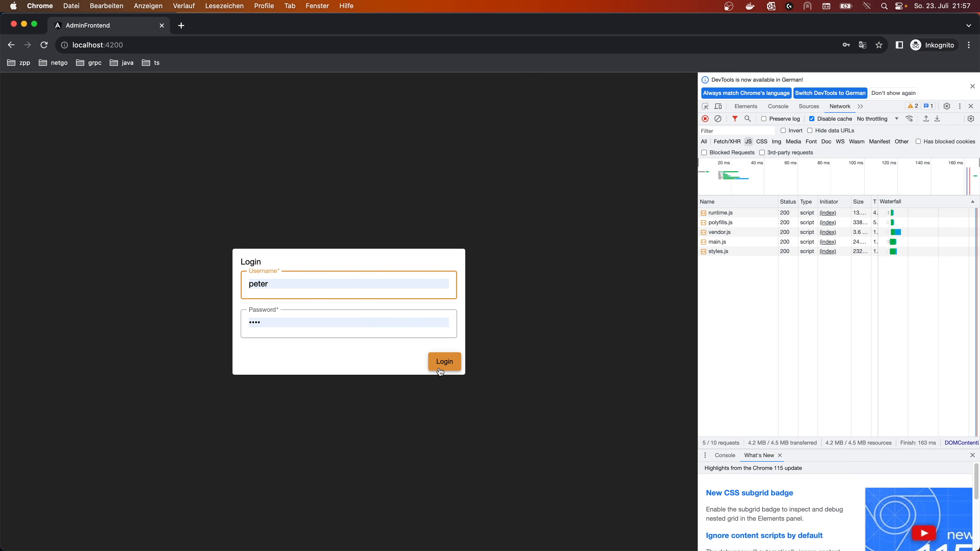
{"action": "left_click", "coordinate": [445, 361]}
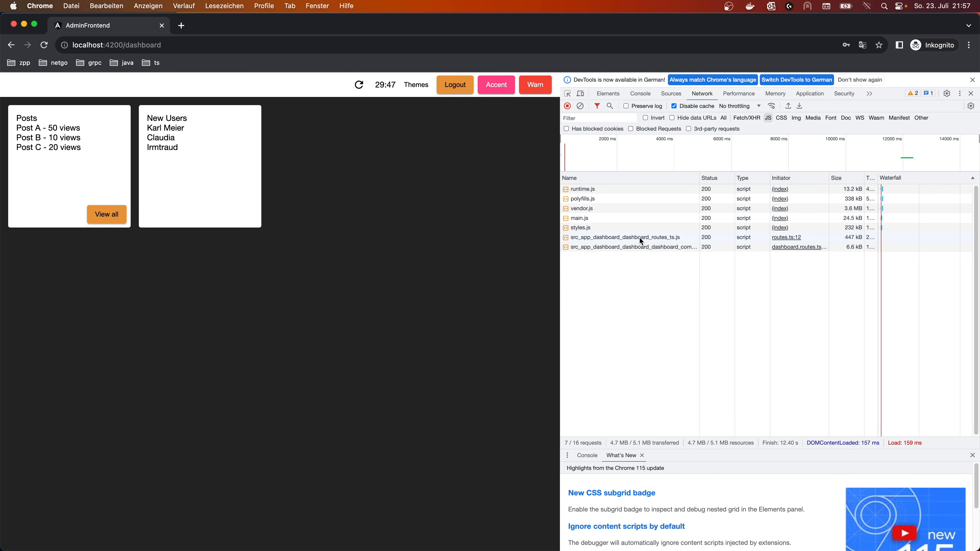
{"action": "mouse_move", "coordinate": [631, 247]}
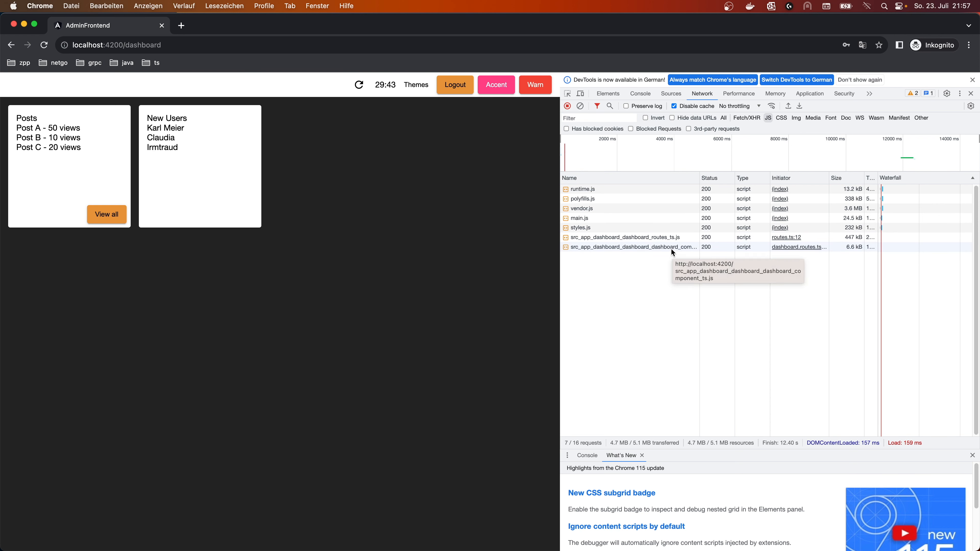
{"action": "mouse_move", "coordinate": [618, 258]}
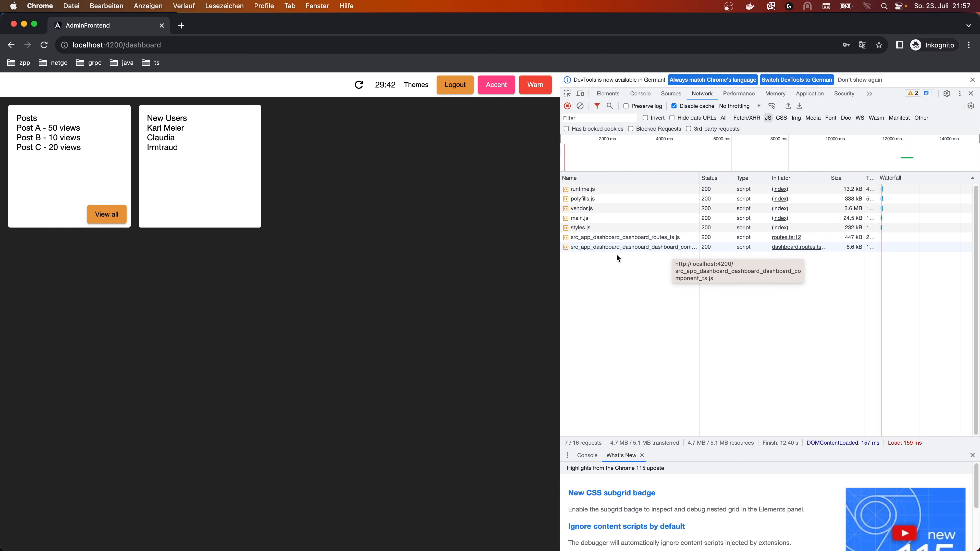
{"action": "left_click", "coordinate": [106, 214]}
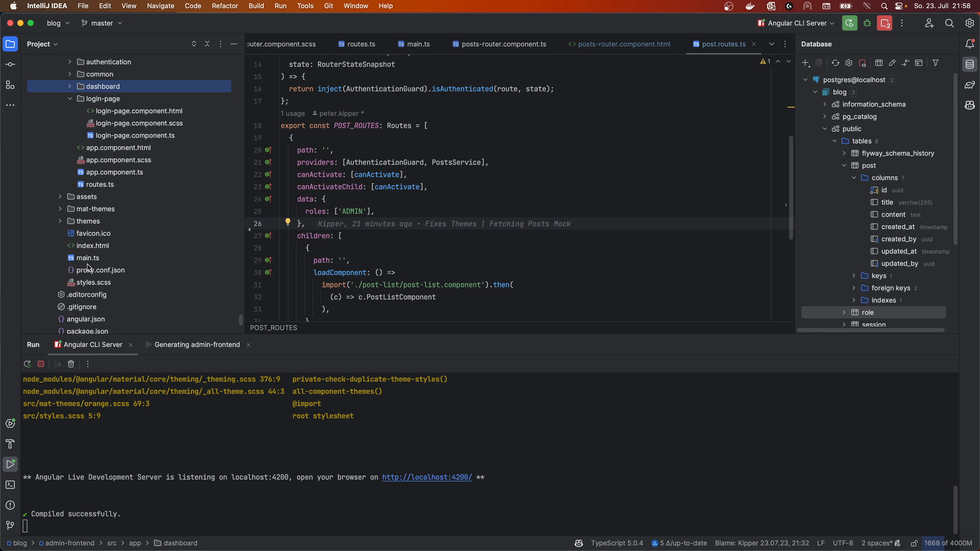
{"action": "mouse_move", "coordinate": [94, 196]}
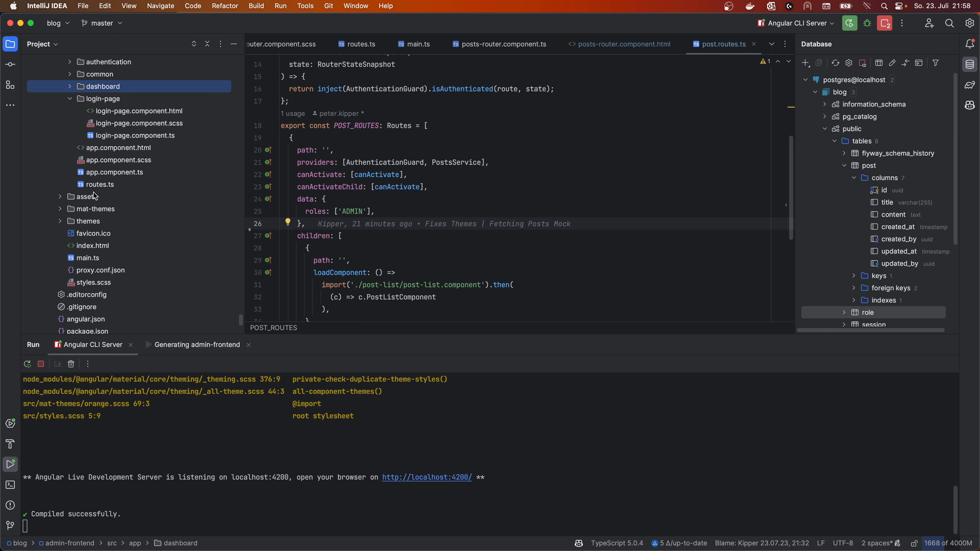
Step: Inspect provideRouter(APP_ROUTES) in main.ts and jump to the APP_ROUTES definition
{"action": "left_click", "coordinate": [87, 228]}
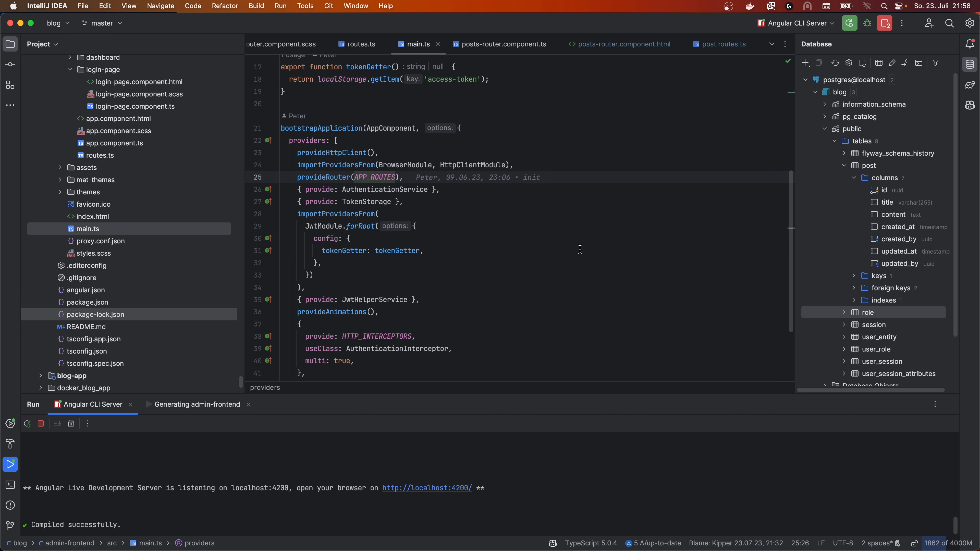
{"action": "scroll", "scroll_direction": "down", "scroll_amount": 3}
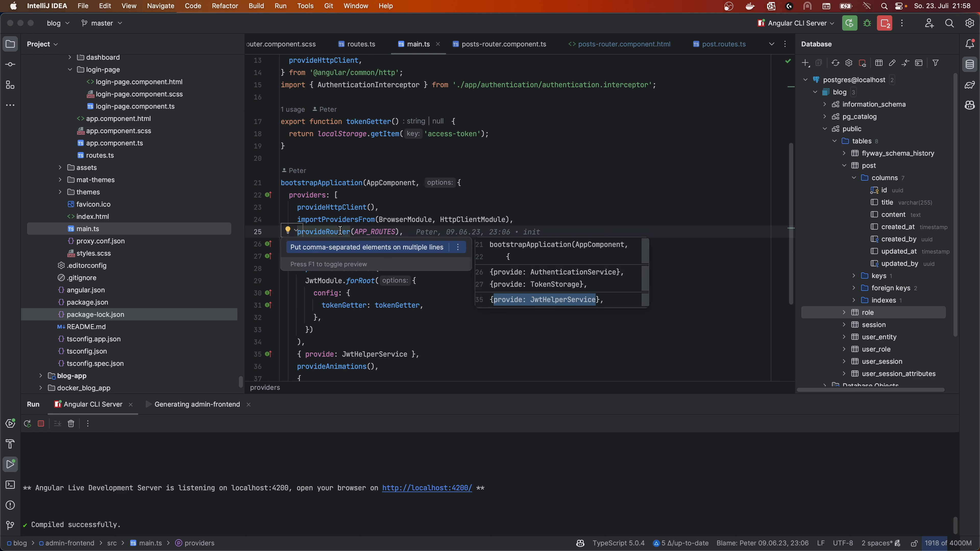
{"action": "left_click", "coordinate": [373, 231]}
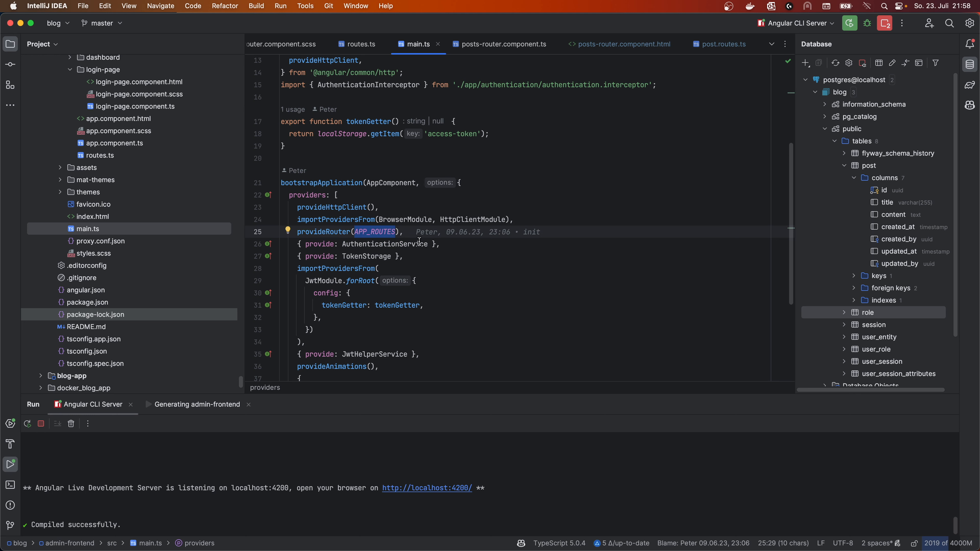
{"action": "scroll", "scroll_direction": "down", "scroll_amount": 3}
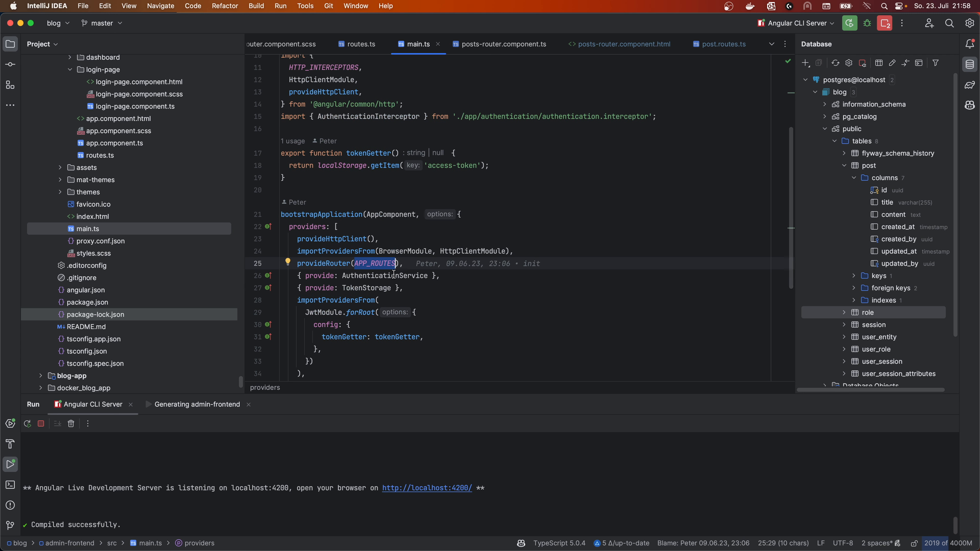
{"action": "mouse_move", "coordinate": [374, 264]}
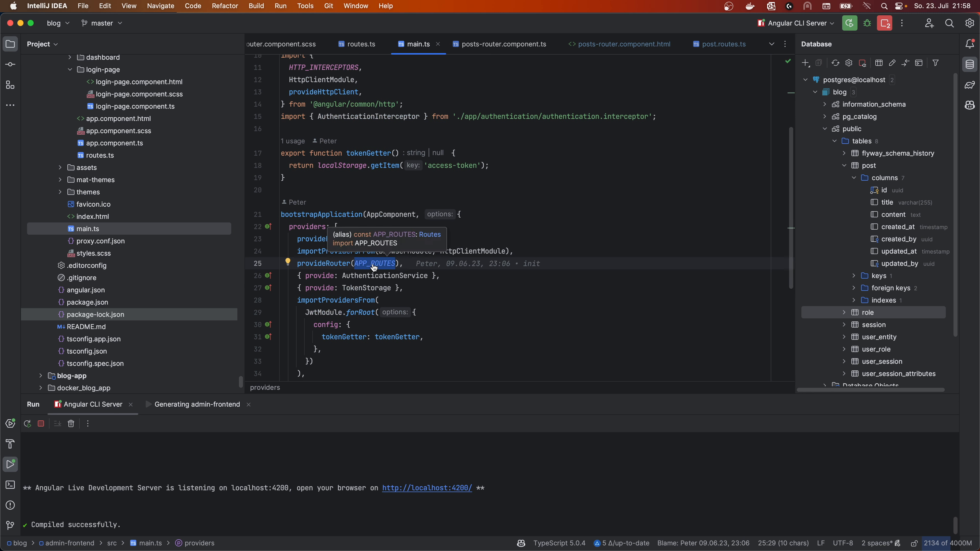
{"action": "left_click", "coordinate": [360, 44]}
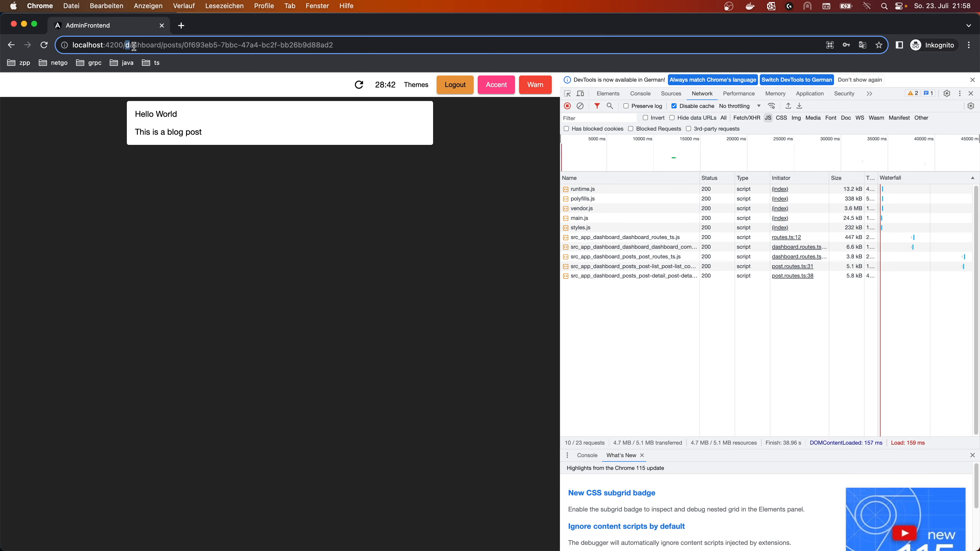
Step: Leave Chrome's post detail page and return to IntelliJ with the login component open
{"action": "left_click", "coordinate": [10, 45]}
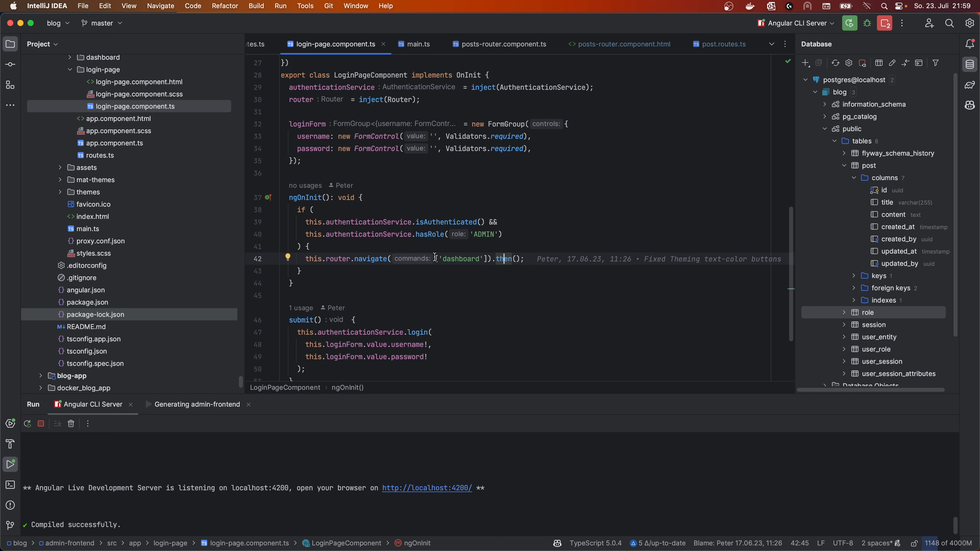
Step: Scroll dashboard.routes.ts to the children array with the lazily loaded 'posts' route
{"action": "scroll", "scroll_direction": "down", "scroll_amount": 3}
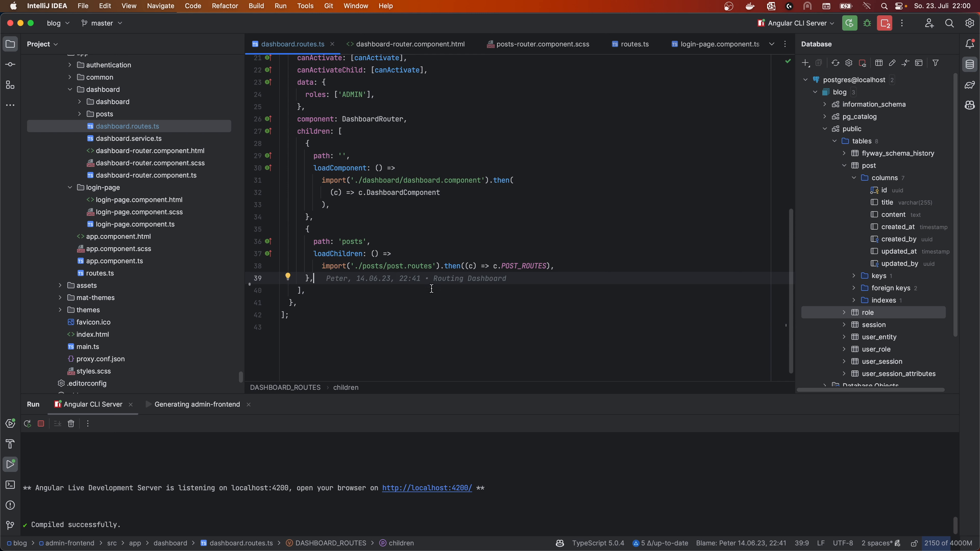
Step: Select the empty root path route and open the AuthenticationGuard source file
{"action": "scroll", "scroll_direction": "down", "scroll_amount": 3}
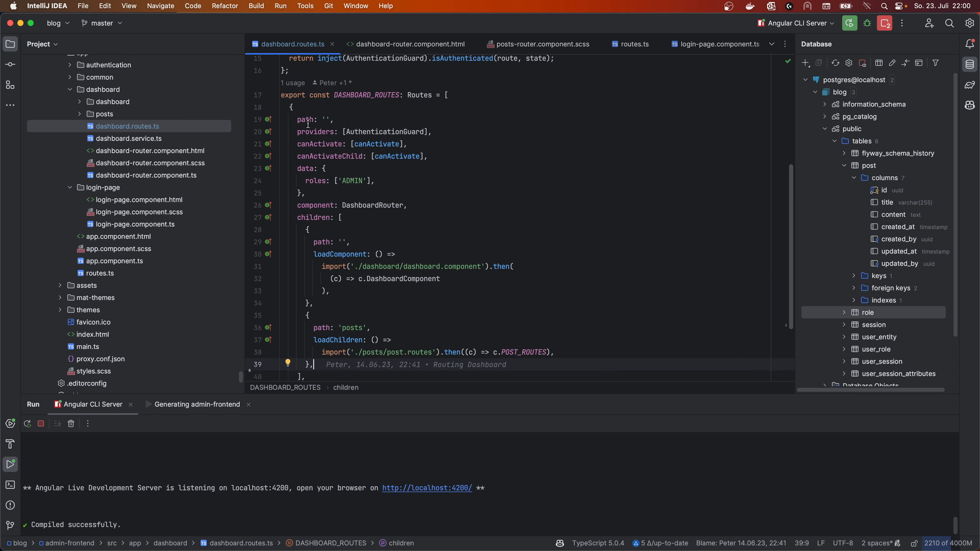
{"action": "left_click", "coordinate": [335, 119]}
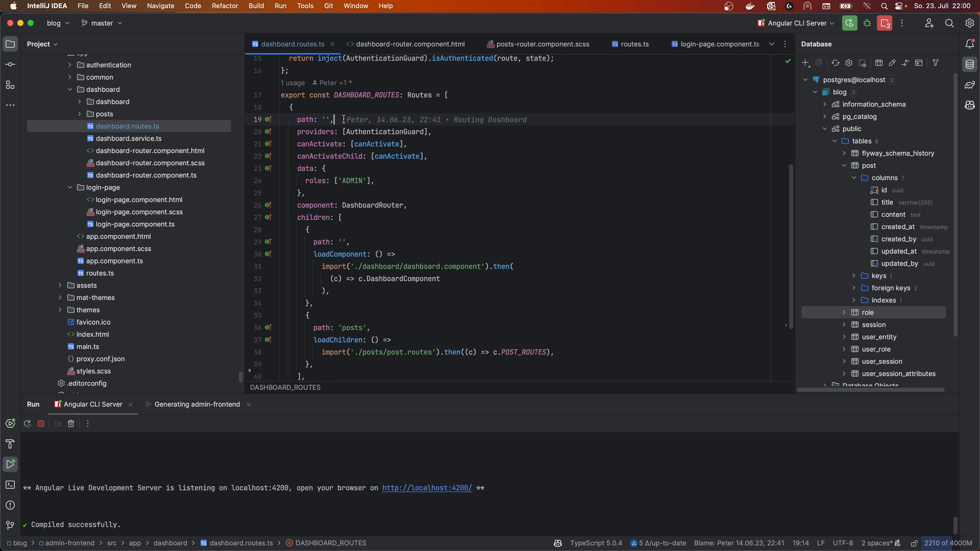
{"action": "double_click", "coordinate": [311, 120]}
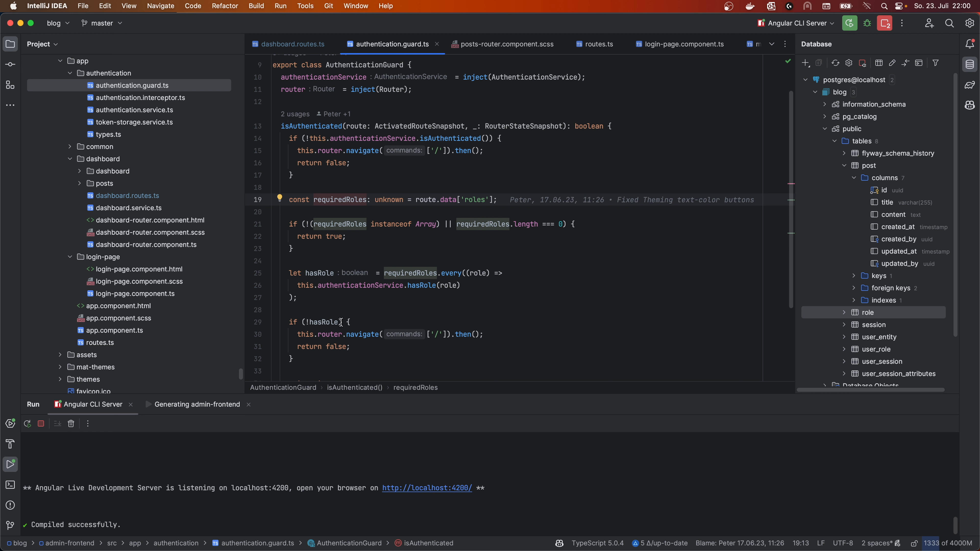
{"action": "mouse_move", "coordinate": [397, 307]}
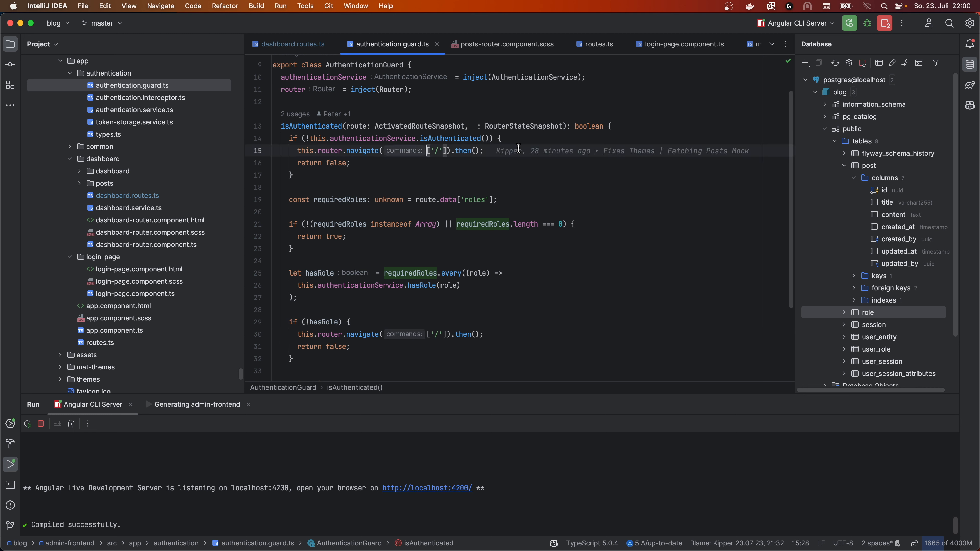
Step: Return to dashboard.routes.ts showing AuthenticationGuard as a provider
{"action": "left_click", "coordinate": [292, 44]}
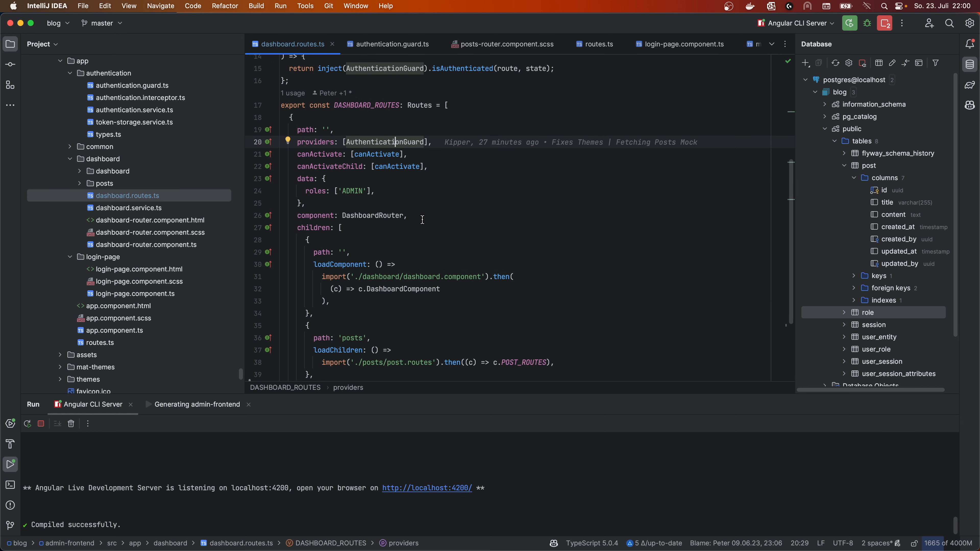
{"action": "mouse_move", "coordinate": [436, 204]}
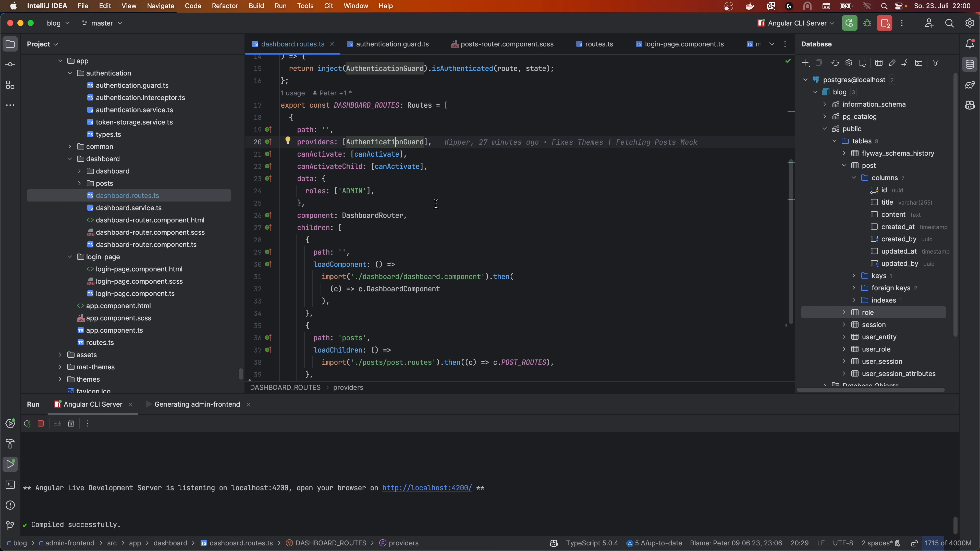
Step: Open post.routes.ts from the 'posts' loadChildren entry to show POST_ROUTES
{"action": "scroll", "scroll_direction": "down", "scroll_amount": 3}
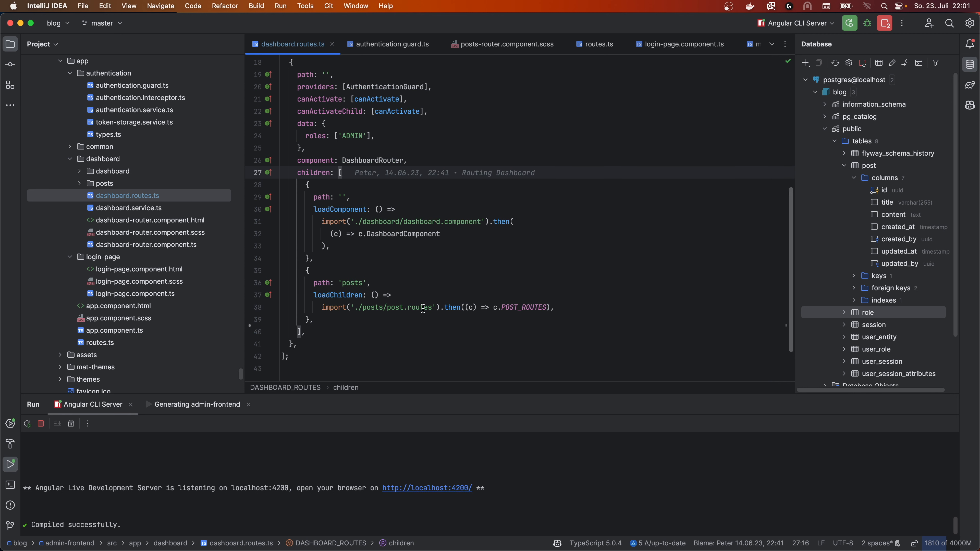
{"action": "double_click", "coordinate": [403, 234]}
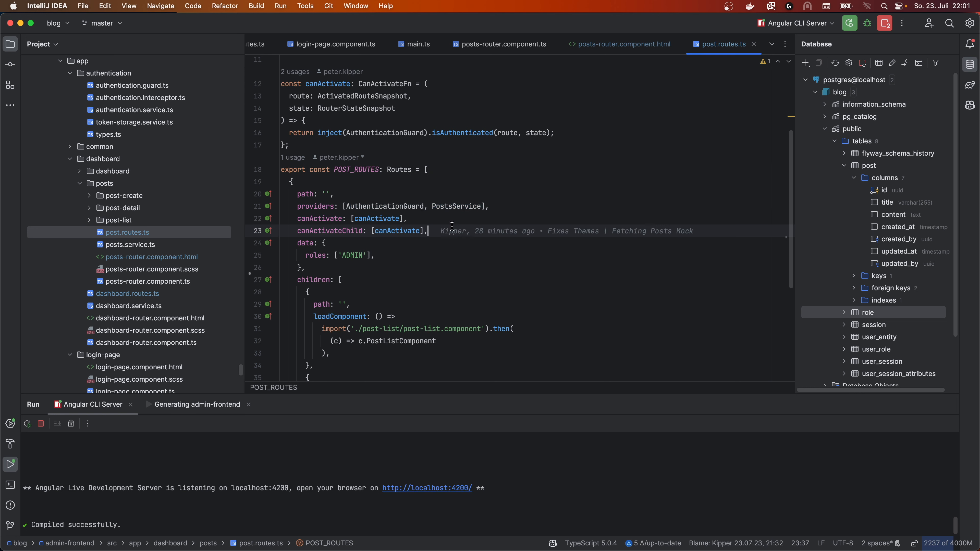
Step: Review the canActivateChild guard, 'ADMIN' role and list/:id children, then return to dashboard.routes.ts
{"action": "double_click", "coordinate": [375, 219]}
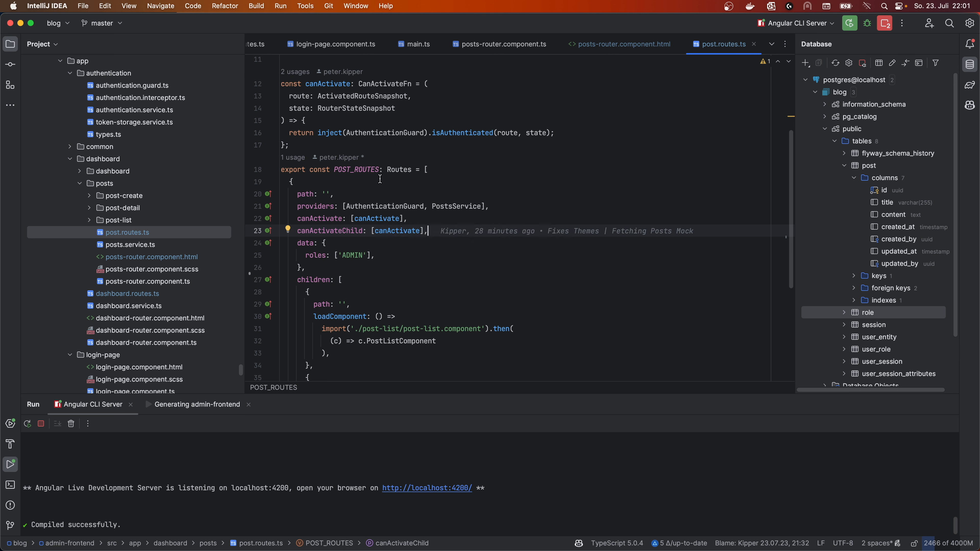
{"action": "mouse_move", "coordinate": [426, 214]}
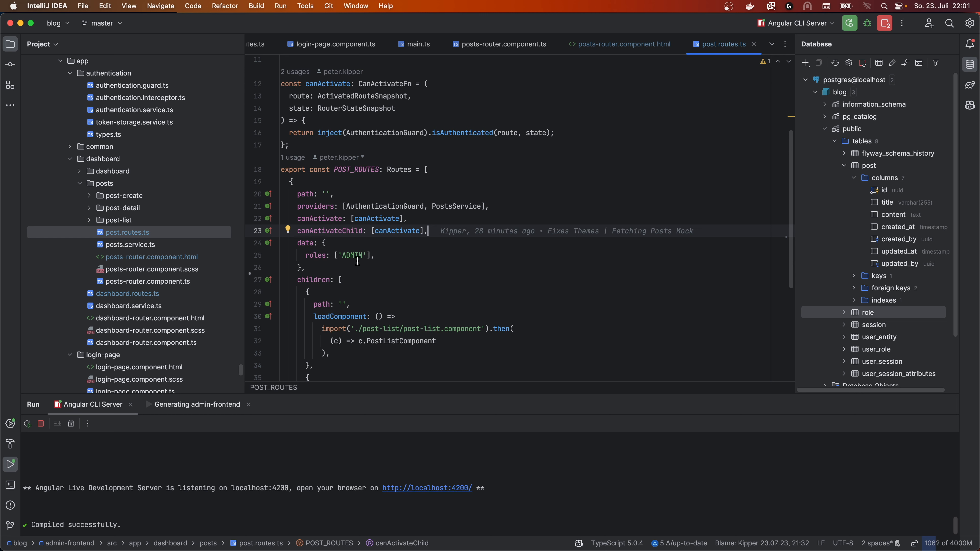
{"action": "double_click", "coordinate": [351, 255]}
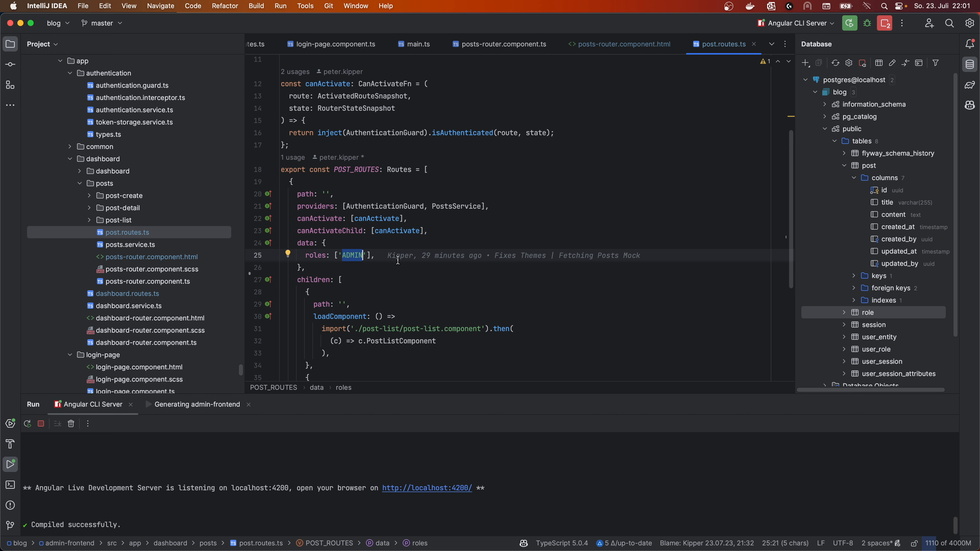
{"action": "scroll", "scroll_direction": "down", "scroll_amount": 3}
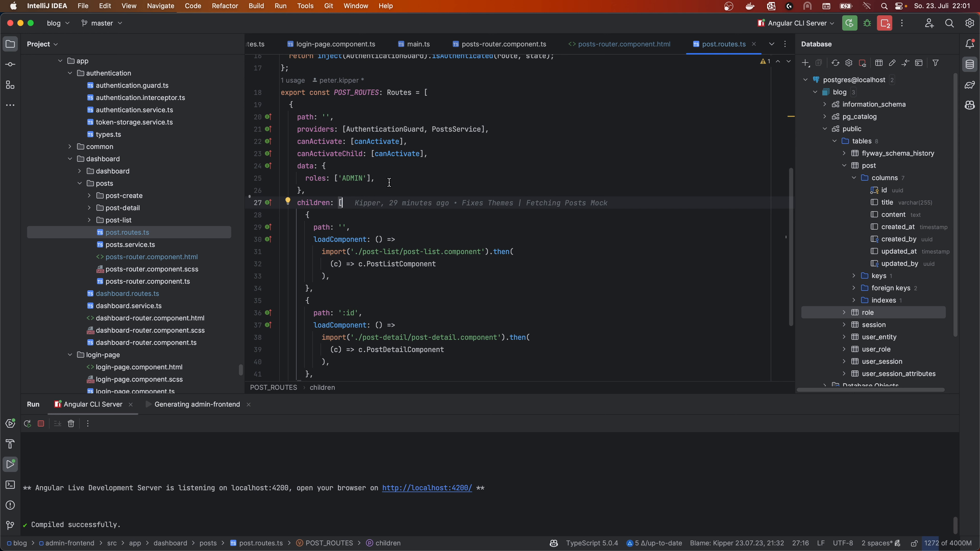
{"action": "left_click", "coordinate": [292, 43]}
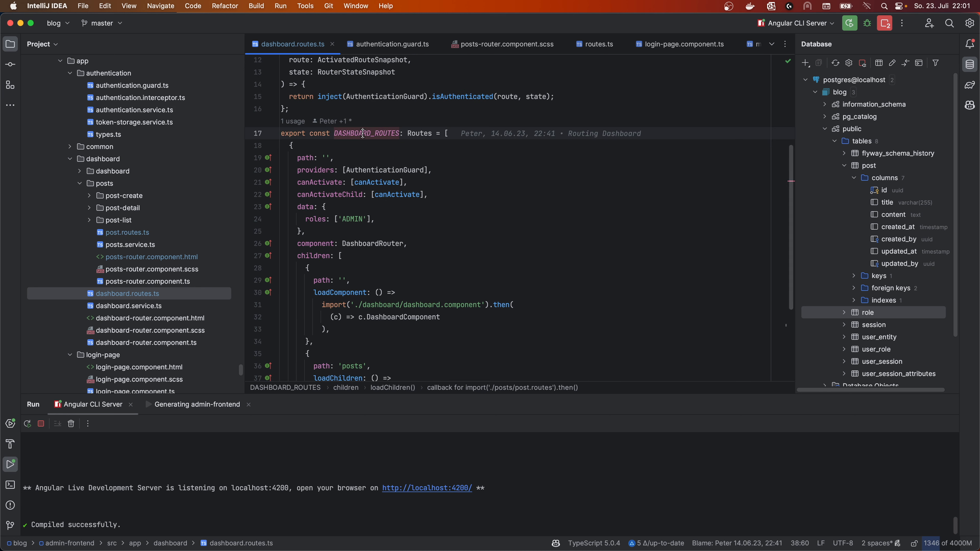
Step: Review dashboard.component.html's routerLink to posts and dashboard-router.component.ts
{"action": "scroll", "scroll_direction": "down", "scroll_amount": 3}
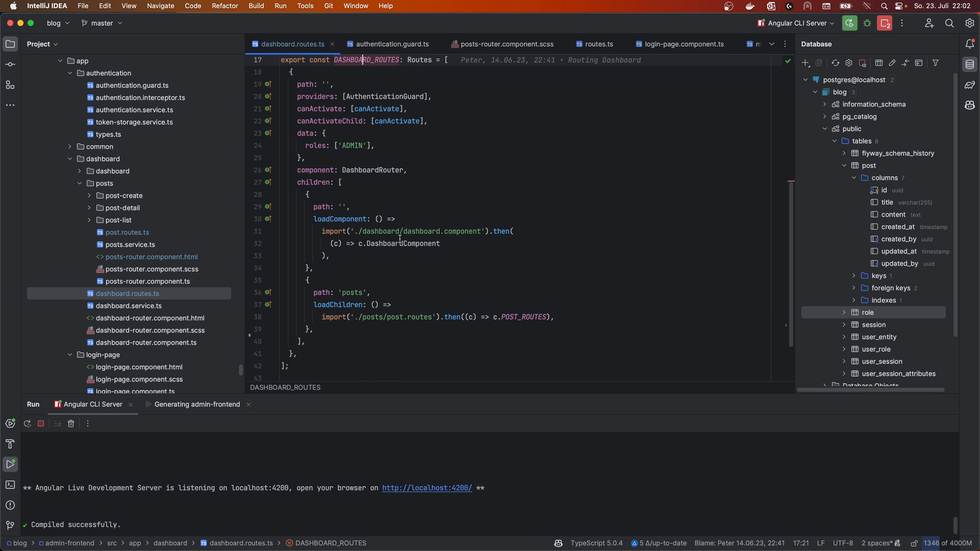
{"action": "double_click", "coordinate": [402, 243]}
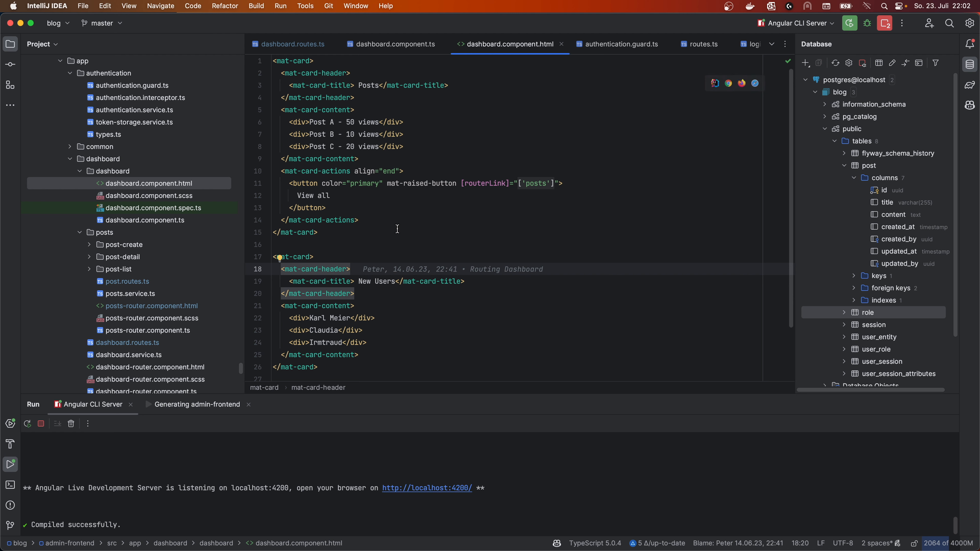
{"action": "left_click", "coordinate": [291, 44]}
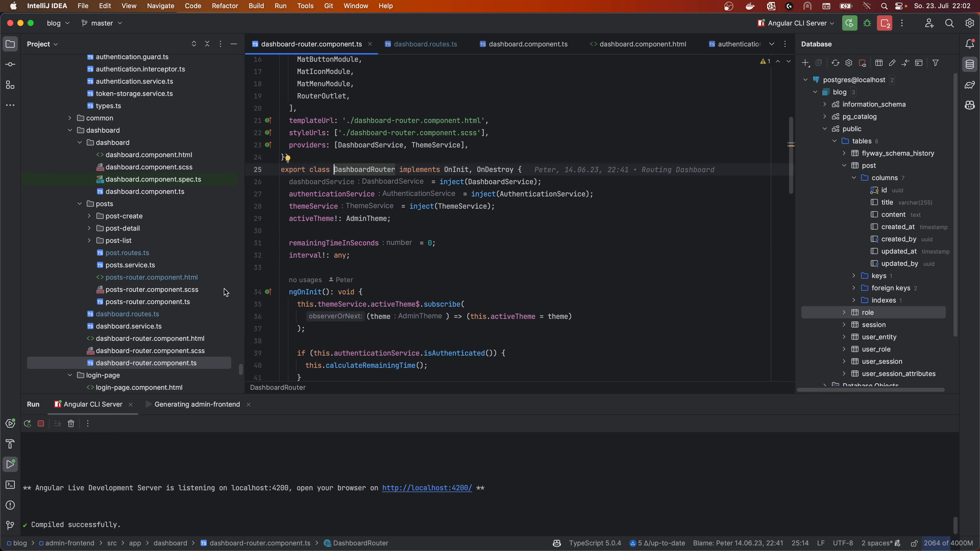
Step: Review dashboard-router.component.html, then bring Chrome forward from the Dock
{"action": "left_click", "coordinate": [150, 338]}
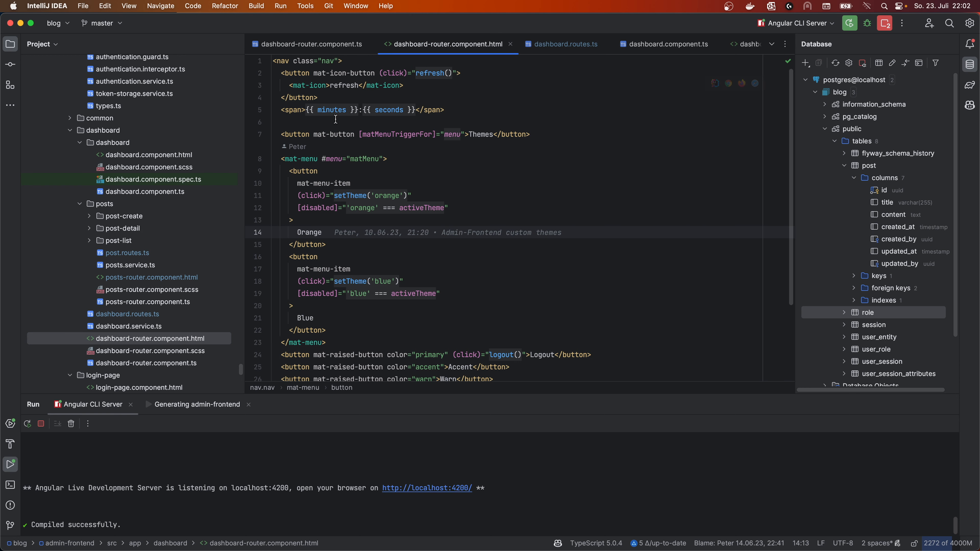
{"action": "scroll", "scroll_direction": "down", "scroll_amount": 3}
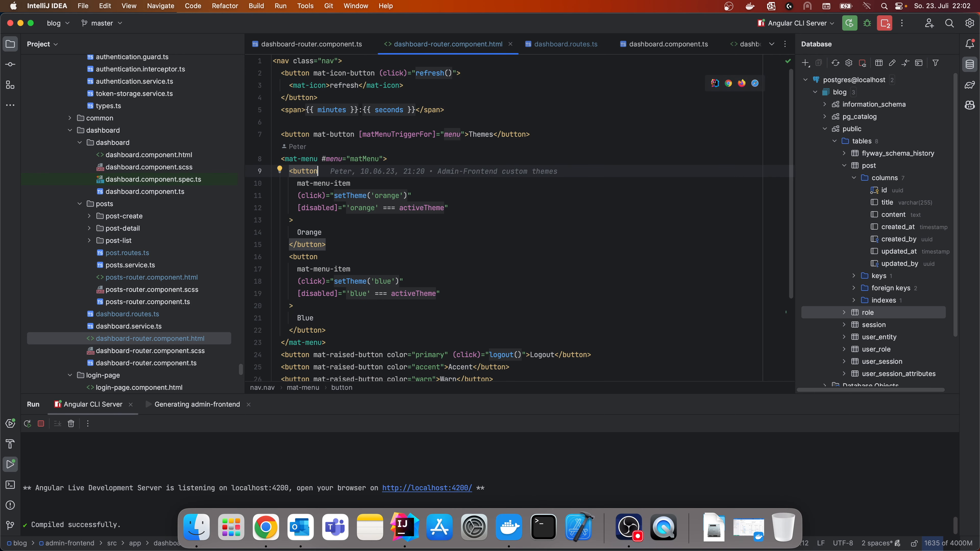
{"action": "right_click", "coordinate": [578, 528]}
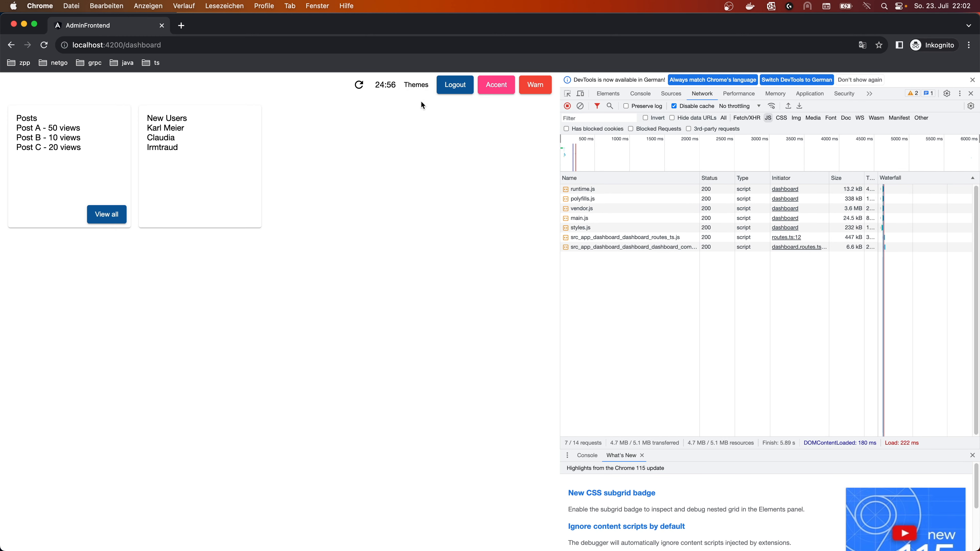
Step: Follow View all to the posts list, then go back to /dashboard in the dark orange theme
{"action": "left_click", "coordinate": [107, 214]}
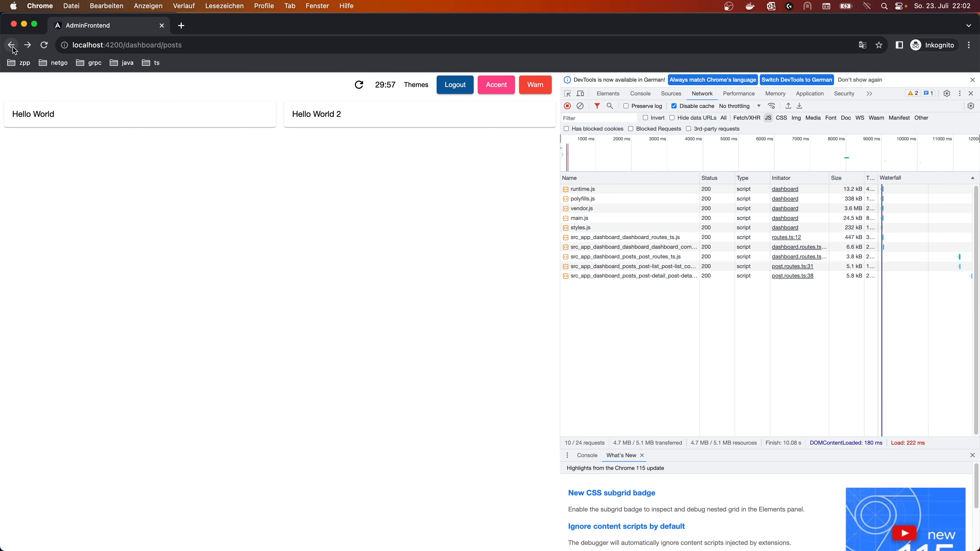
{"action": "left_click", "coordinate": [11, 44]}
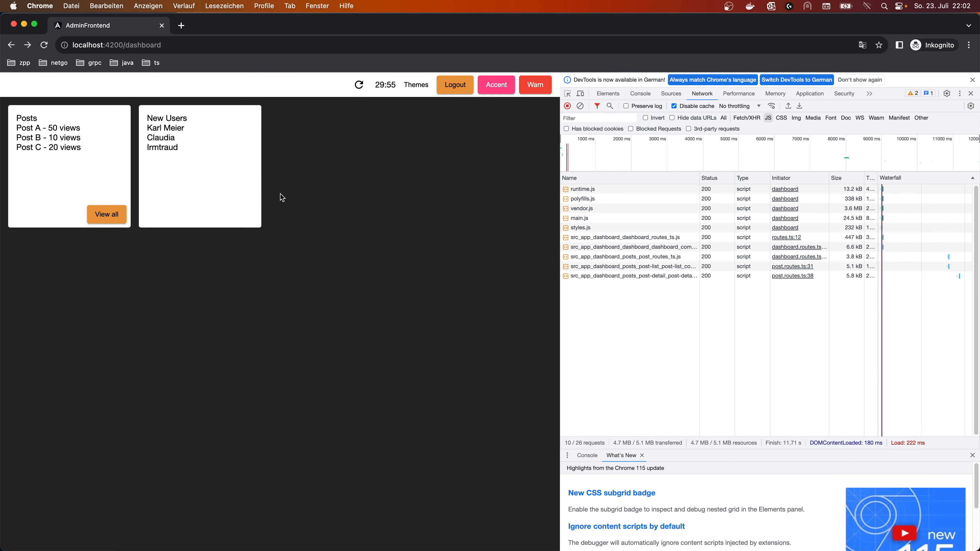
{"action": "mouse_move", "coordinate": [360, 271]}
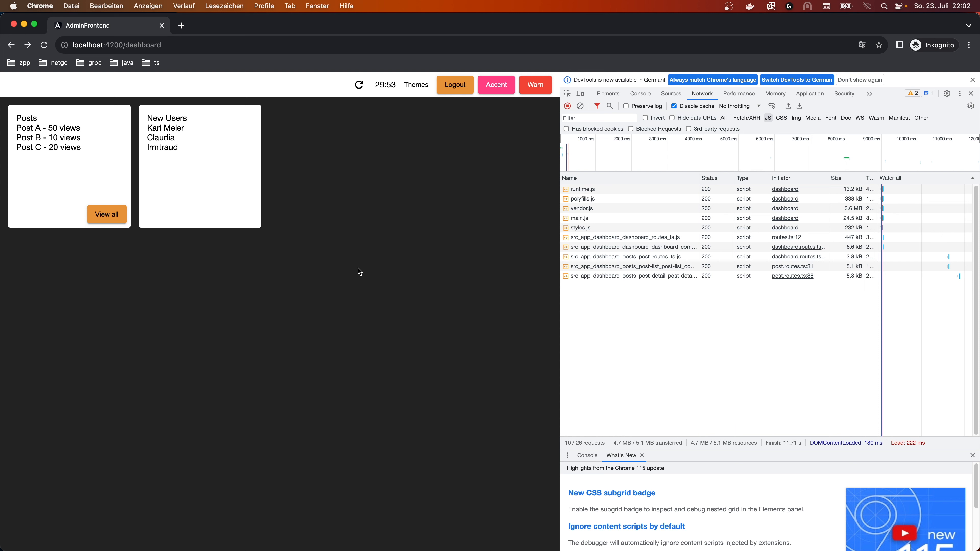
{"action": "mouse_move", "coordinate": [499, 343]}
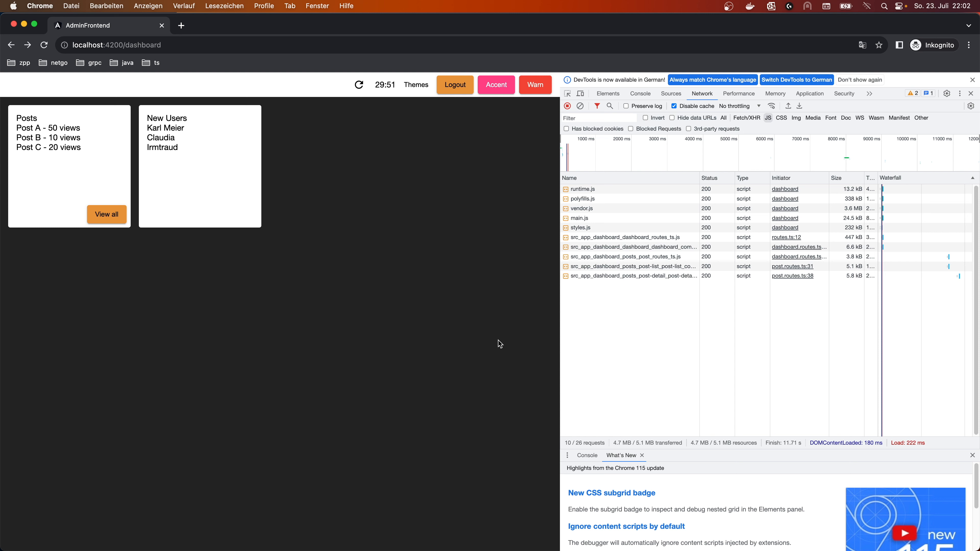
{"action": "mouse_move", "coordinate": [531, 376]}
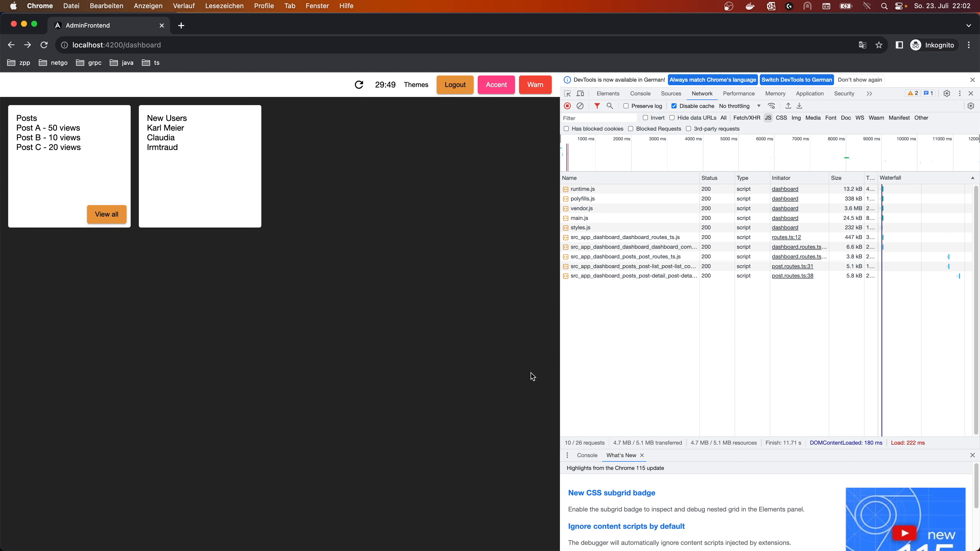
{"action": "mouse_move", "coordinate": [741, 416]}
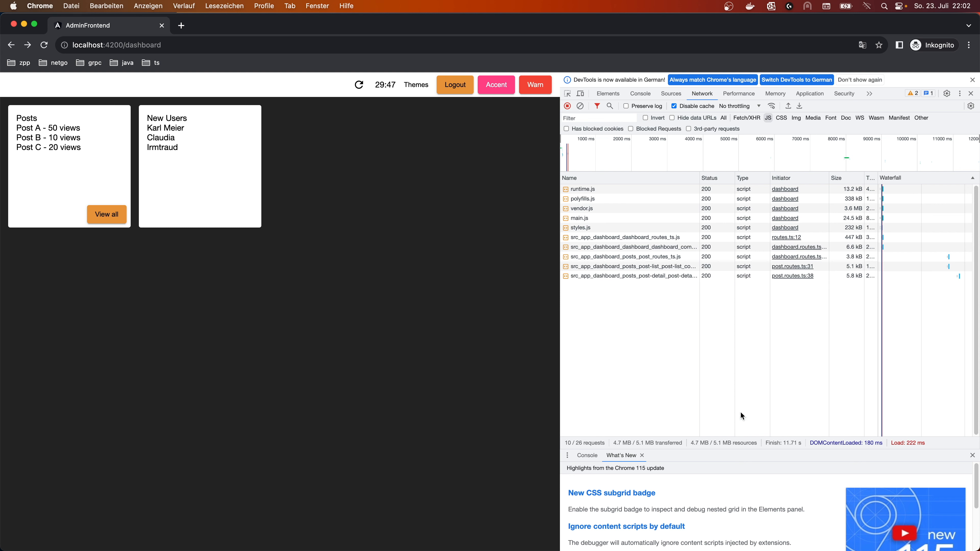
{"action": "mouse_move", "coordinate": [710, 334]}
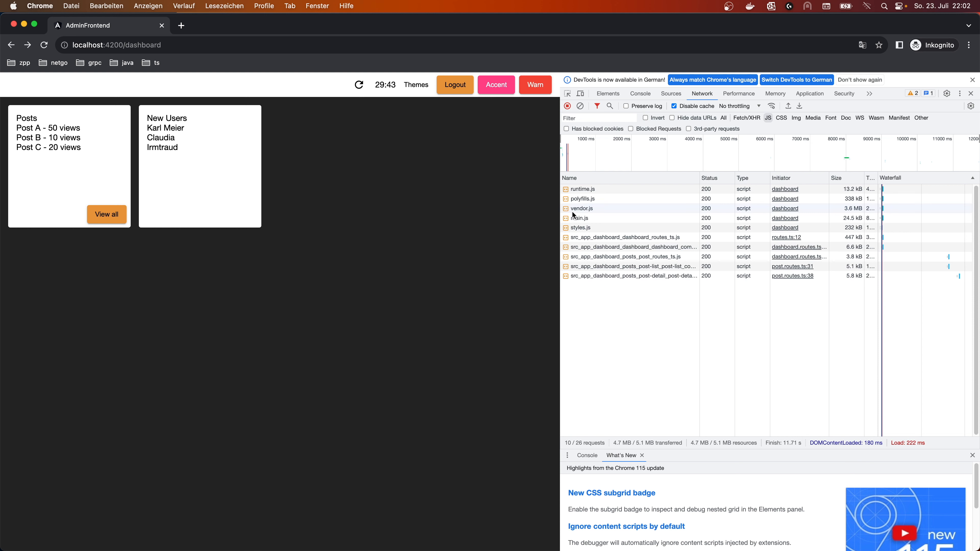
{"action": "mouse_move", "coordinate": [350, 224]}
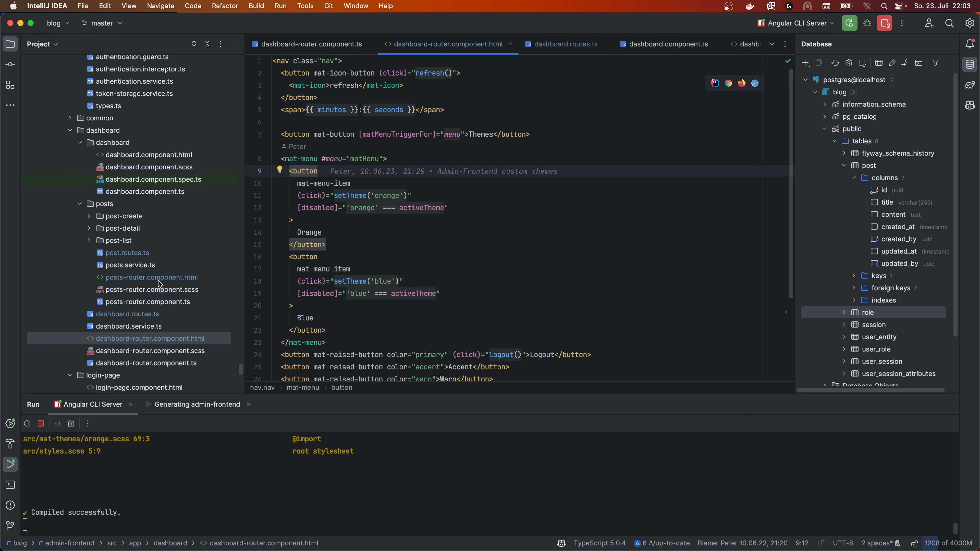
Step: Select posts-router.component.html, .scss and .ts in the Project tree for deletion
{"action": "left_click", "coordinate": [127, 284]}
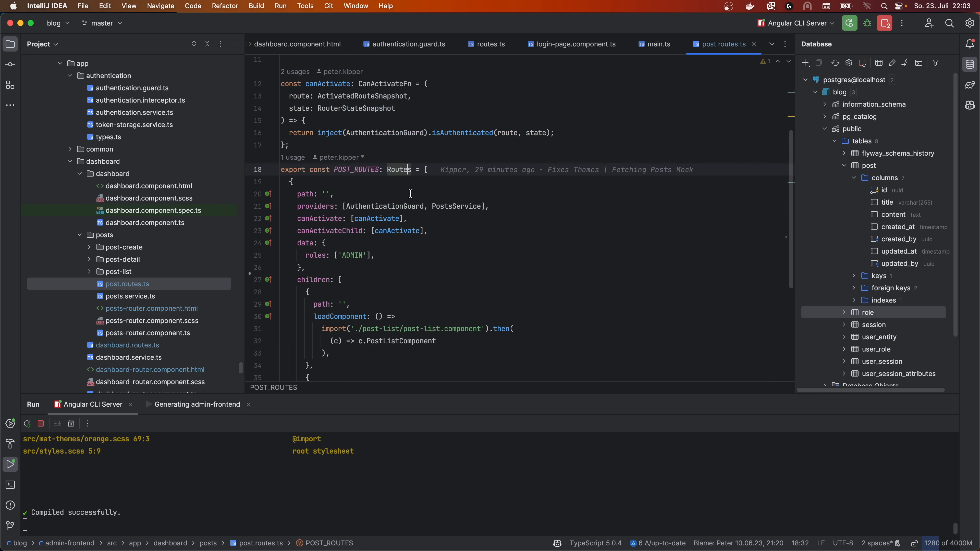
{"action": "scroll", "scroll_direction": "down", "scroll_amount": 3}
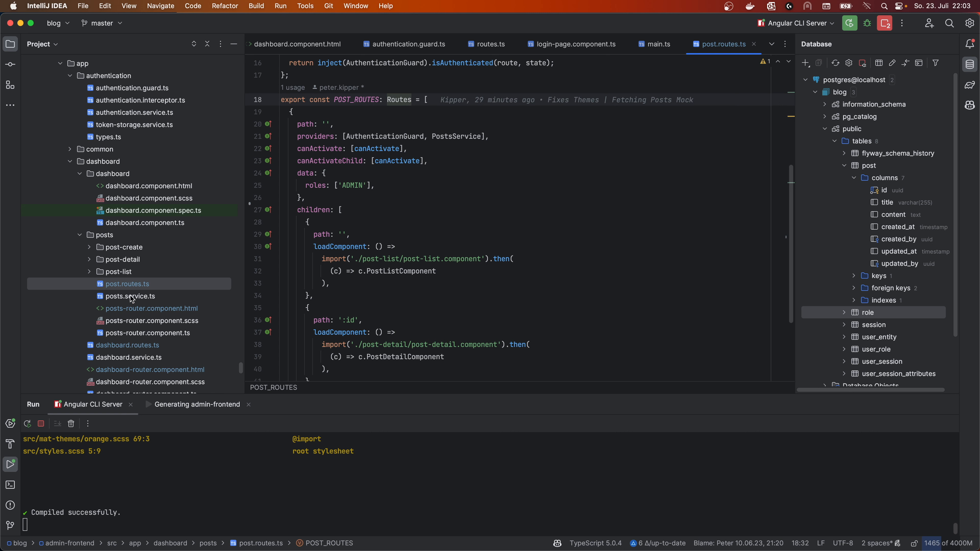
{"action": "left_click", "coordinate": [148, 332]}
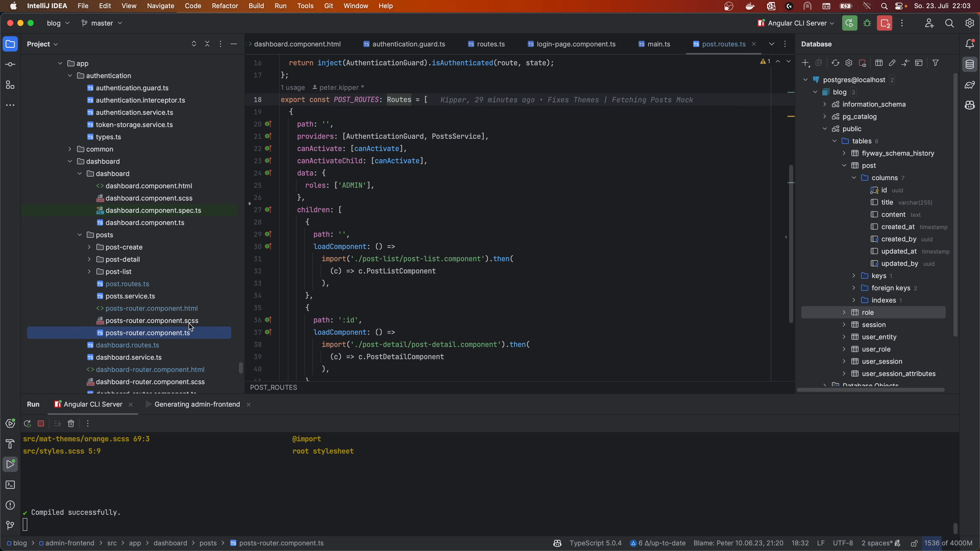
{"action": "left_click", "coordinate": [150, 308]}
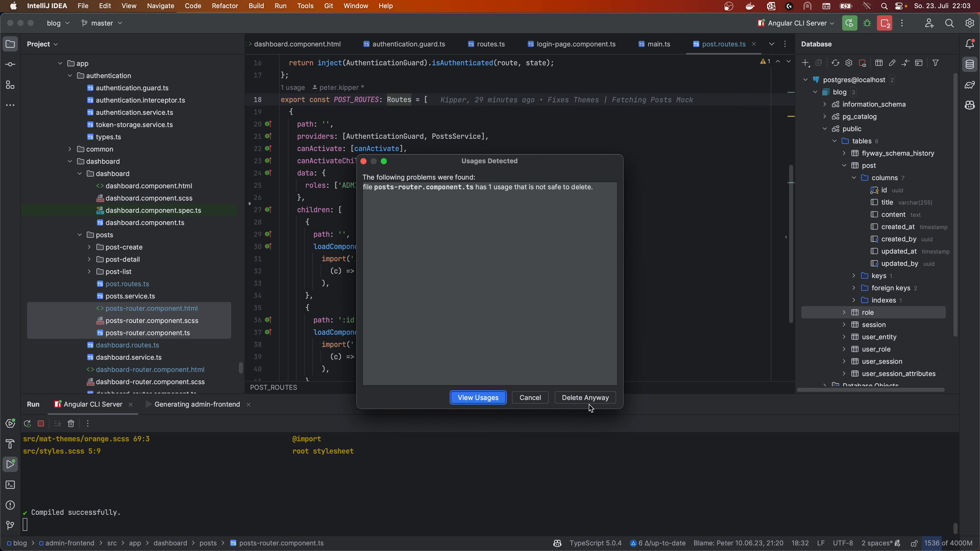
Step: Choose Delete Anyway to remove the posts-router files despite the one reported usage
{"action": "left_click", "coordinate": [584, 397]}
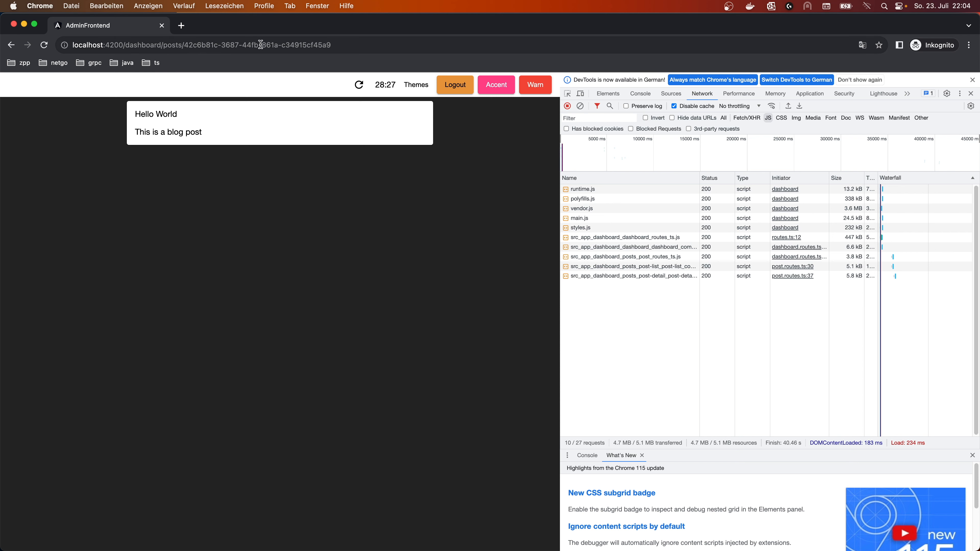
{"action": "mouse_move", "coordinate": [488, 49]}
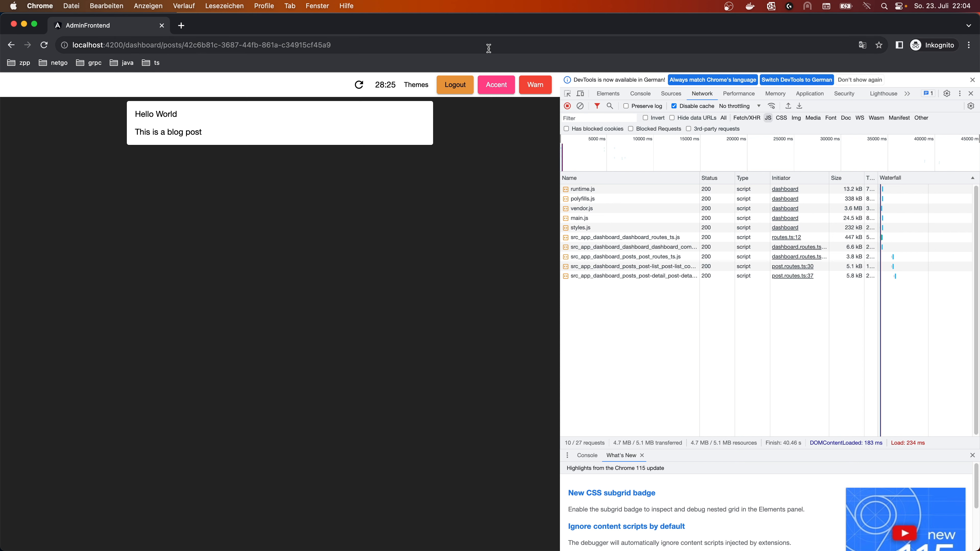
{"action": "mouse_move", "coordinate": [700, 147]}
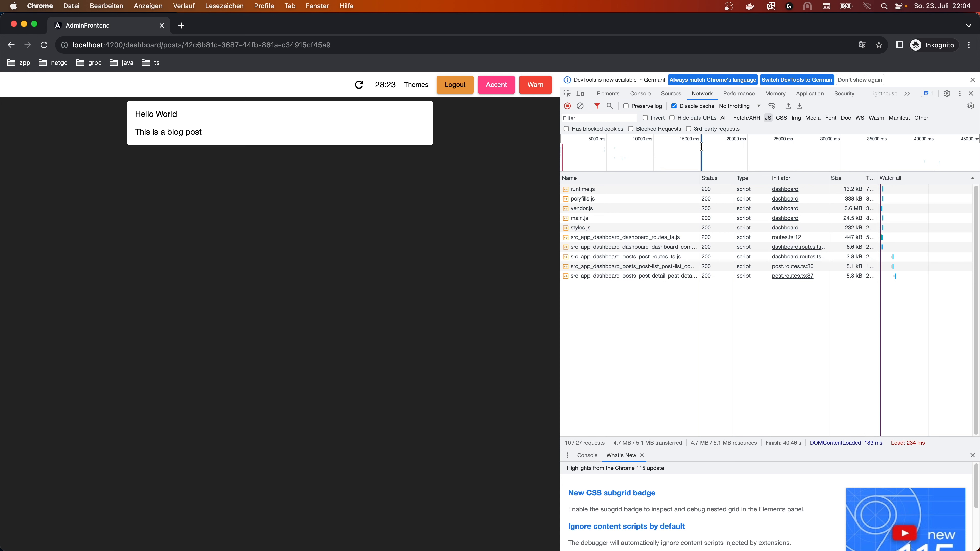
{"action": "mouse_move", "coordinate": [712, 143]}
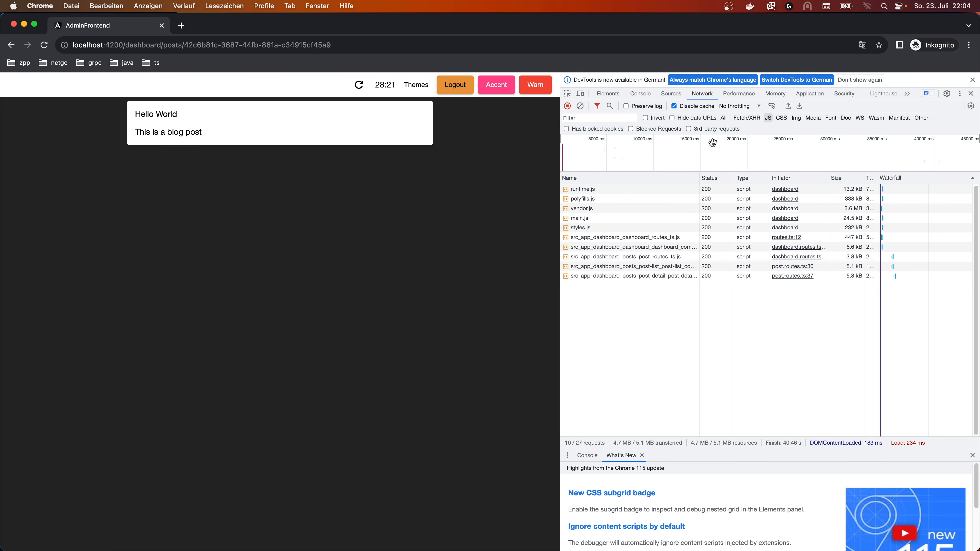
{"action": "left_click", "coordinate": [746, 118]}
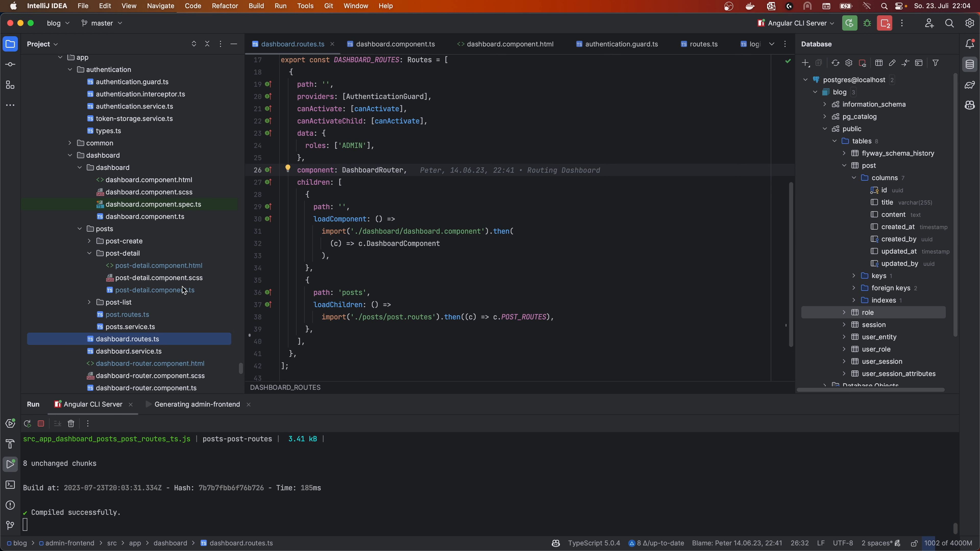
Step: Open post-detail.component.ts and highlight the pipe chain in ngOnInit
{"action": "left_click", "coordinate": [154, 290]}
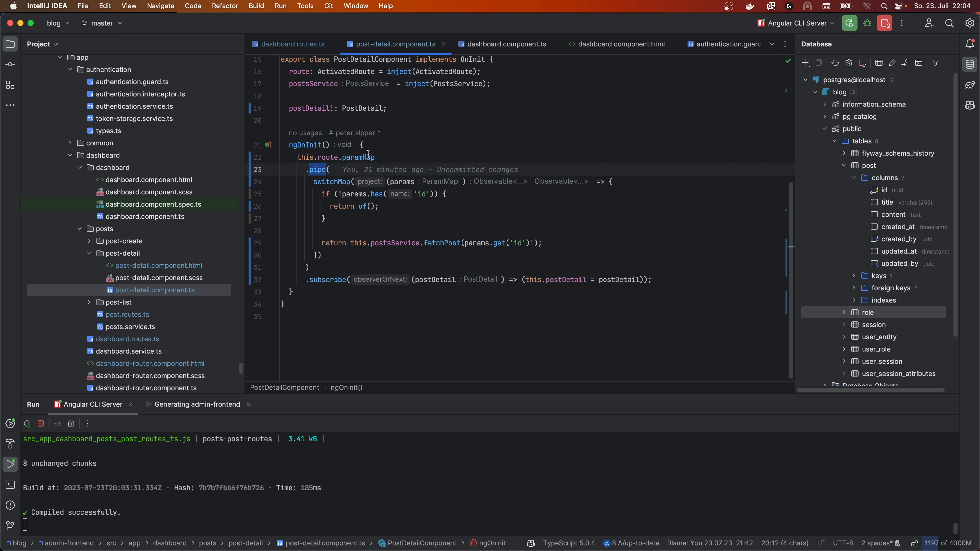
{"action": "double_click", "coordinate": [358, 157]}
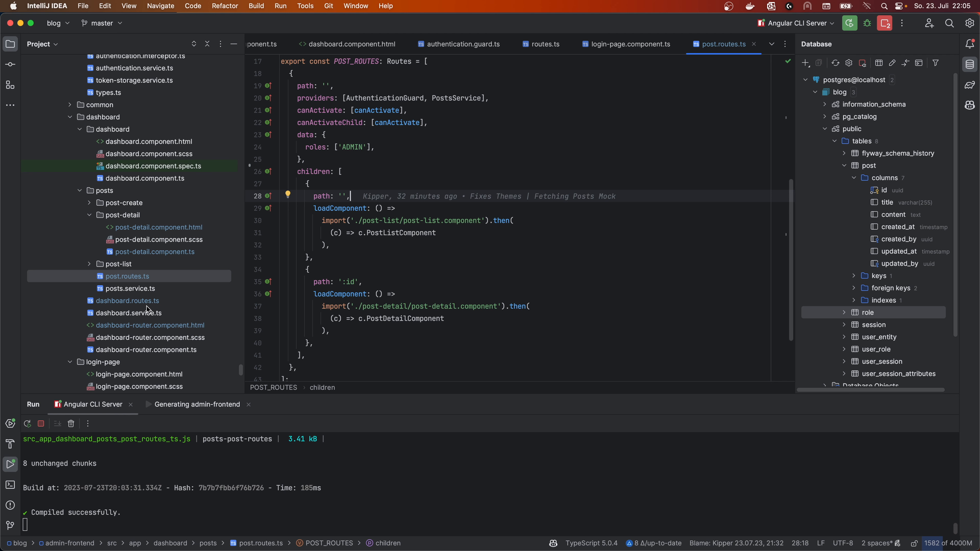
{"action": "left_click", "coordinate": [128, 272]}
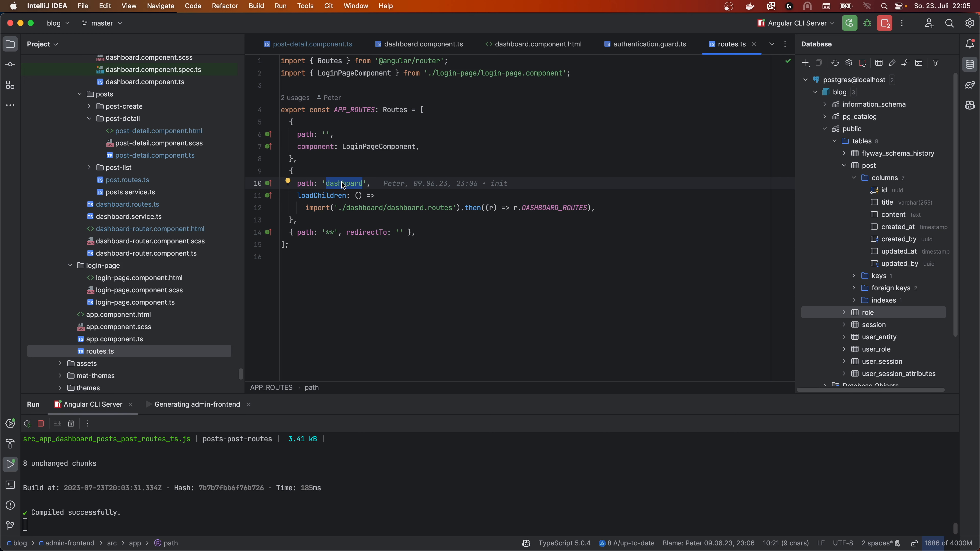
{"action": "mouse_move", "coordinate": [562, 209]}
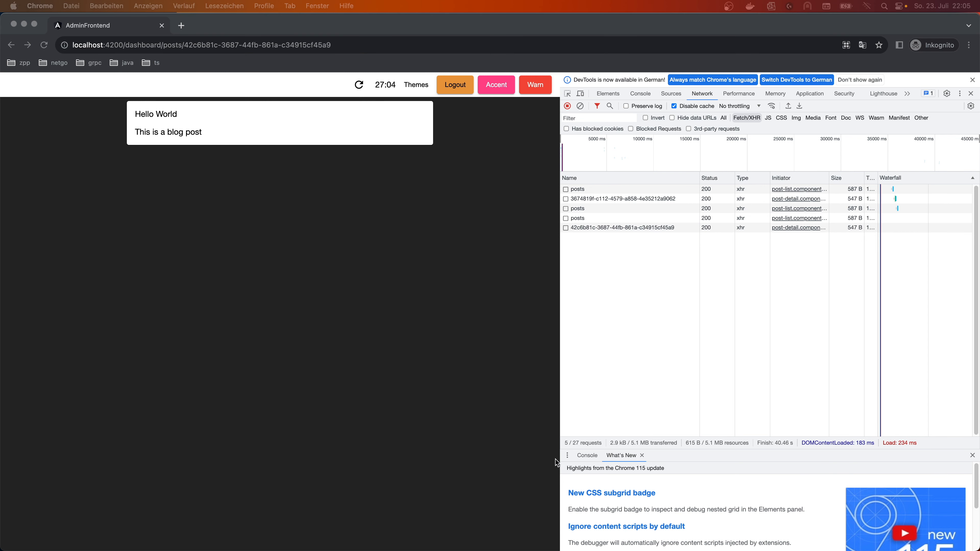
{"action": "mouse_move", "coordinate": [371, 535]}
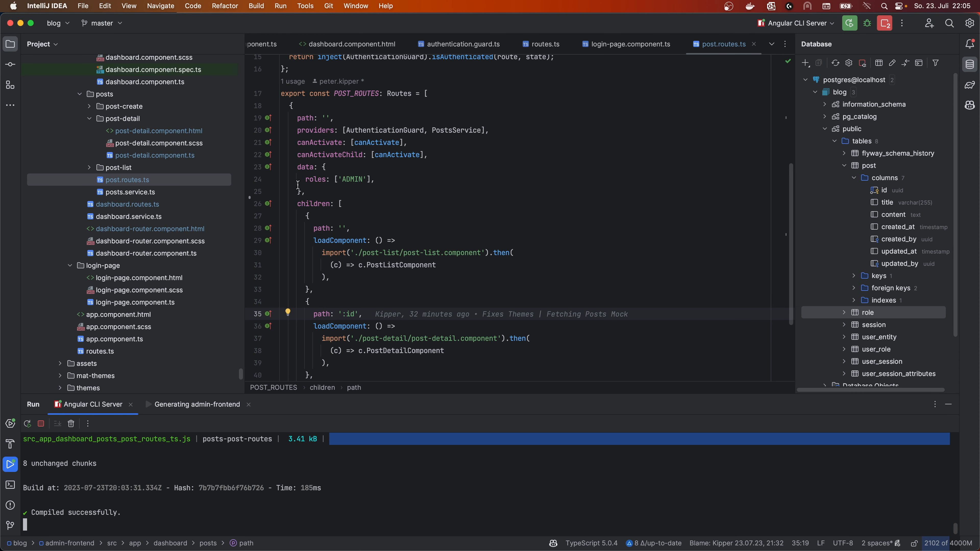
Step: Highlight the ':id' route parameter in post.routes.ts
{"action": "double_click", "coordinate": [156, 160]}
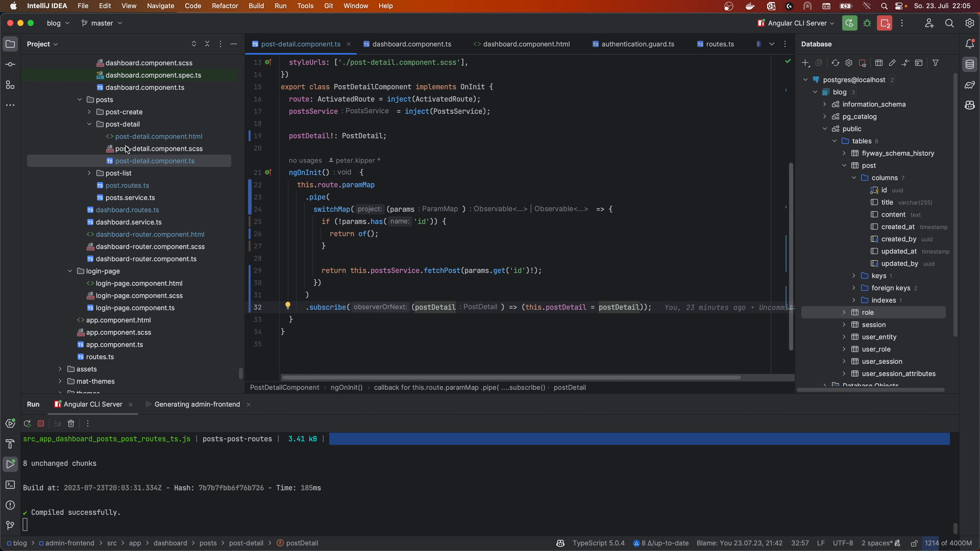
{"action": "left_click", "coordinate": [158, 137]}
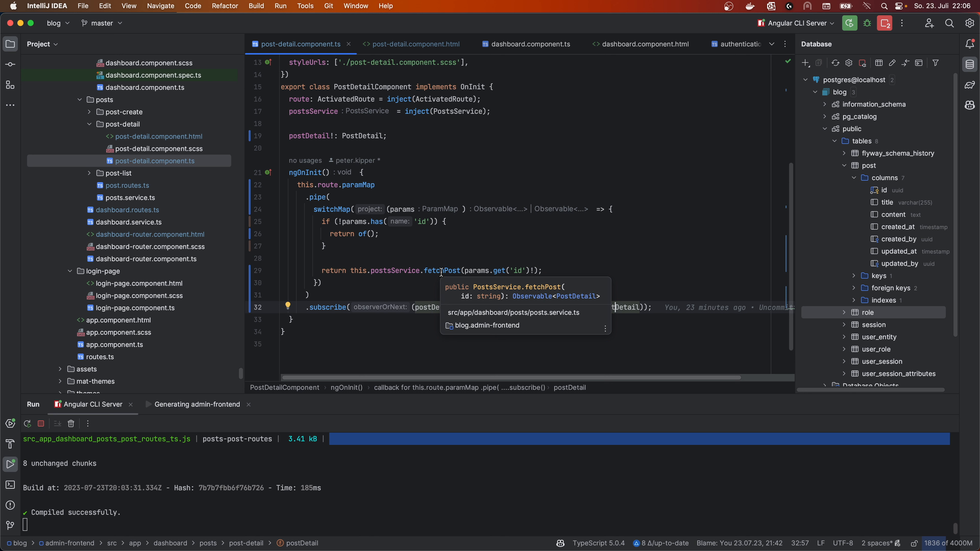
{"action": "mouse_move", "coordinate": [443, 195]}
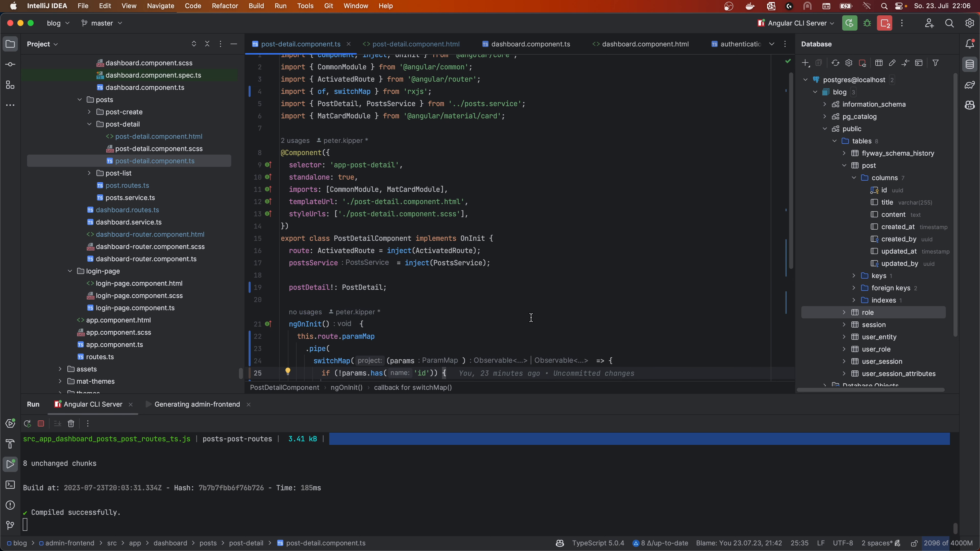
{"action": "mouse_move", "coordinate": [190, 298]}
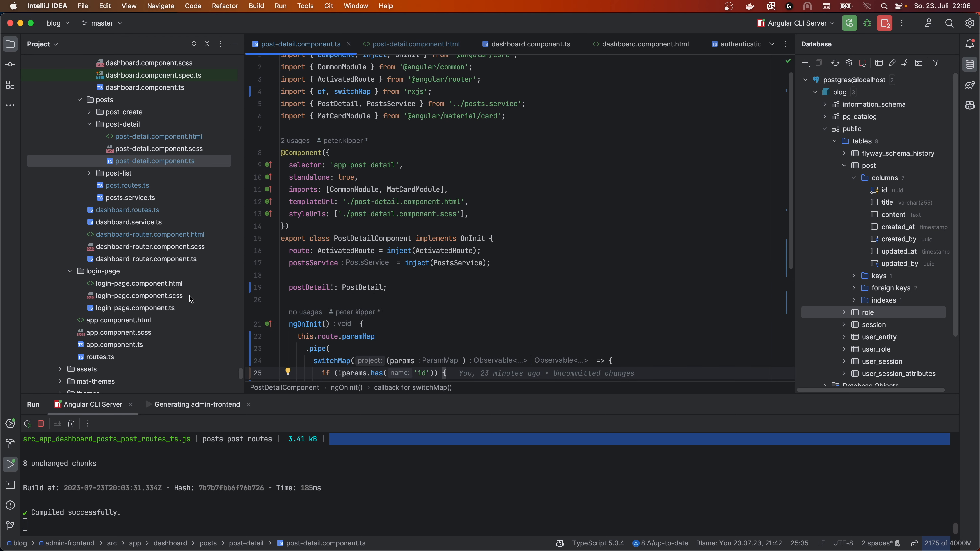
{"action": "mouse_move", "coordinate": [190, 297]}
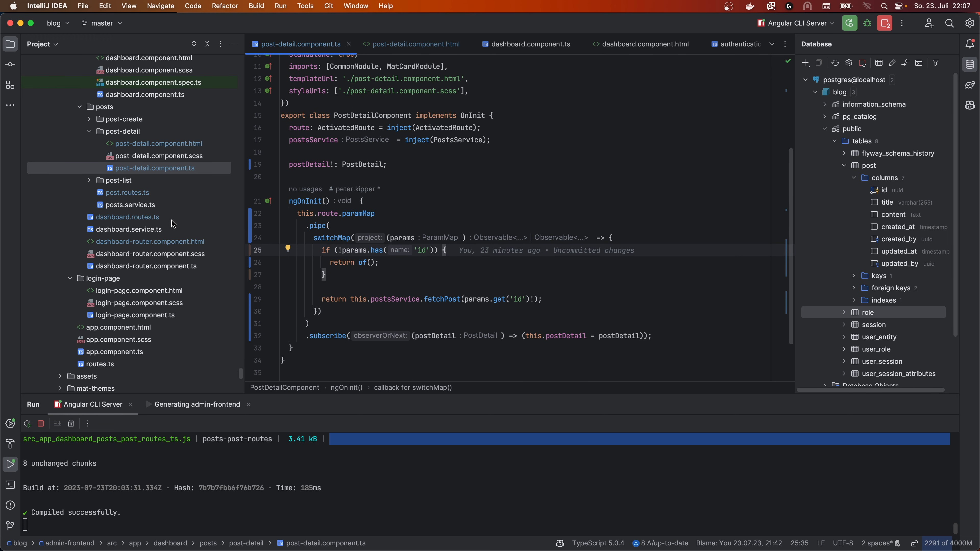
{"action": "scroll", "scroll_direction": "down", "scroll_amount": 3}
{"action": "type", "text": "routerlink"}
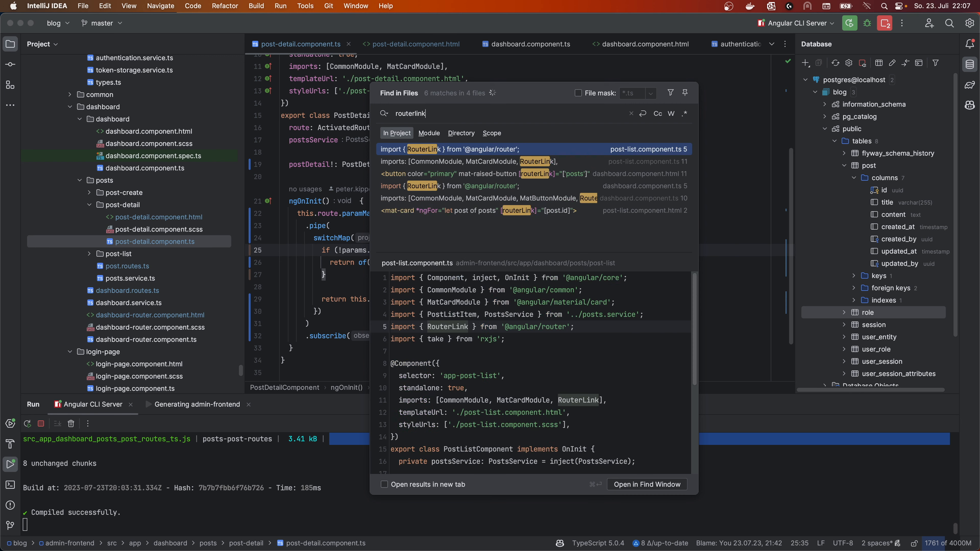
Step: Choose the dashboard.component.html result from the 'routerlink' project search
{"action": "left_click", "coordinate": [531, 148]}
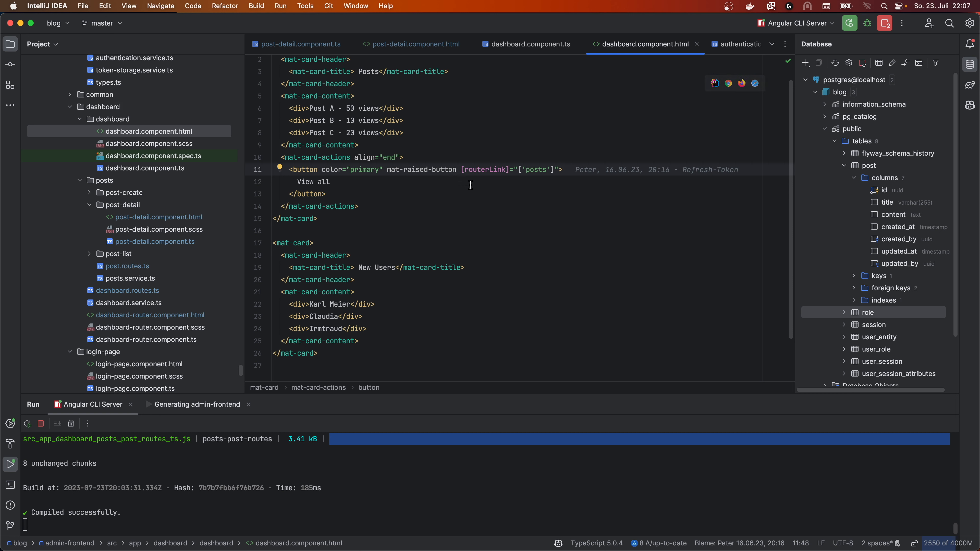
{"action": "mouse_move", "coordinate": [463, 170]}
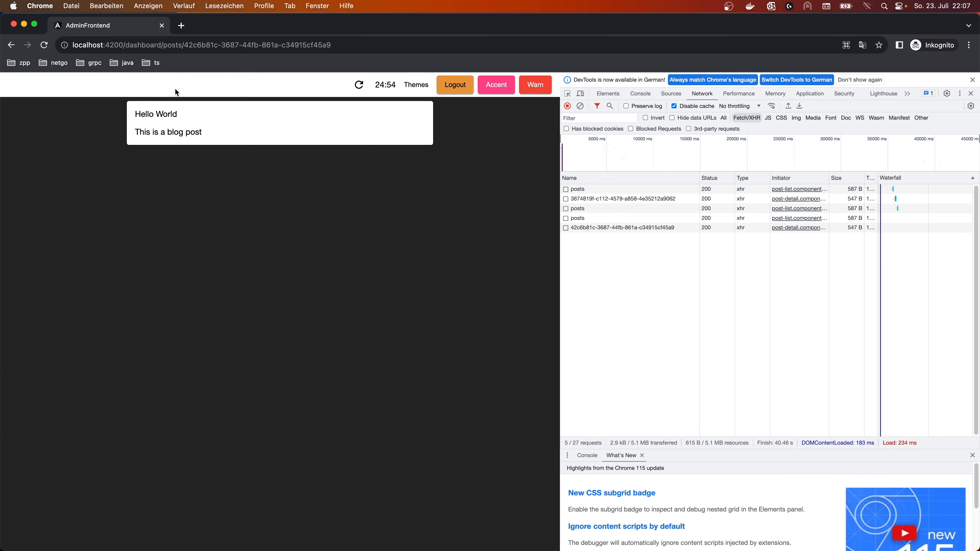
Step: Go back to /dashboard, open View all, enter a post's detail page, then return to the posts list
{"action": "left_click", "coordinate": [11, 45]}
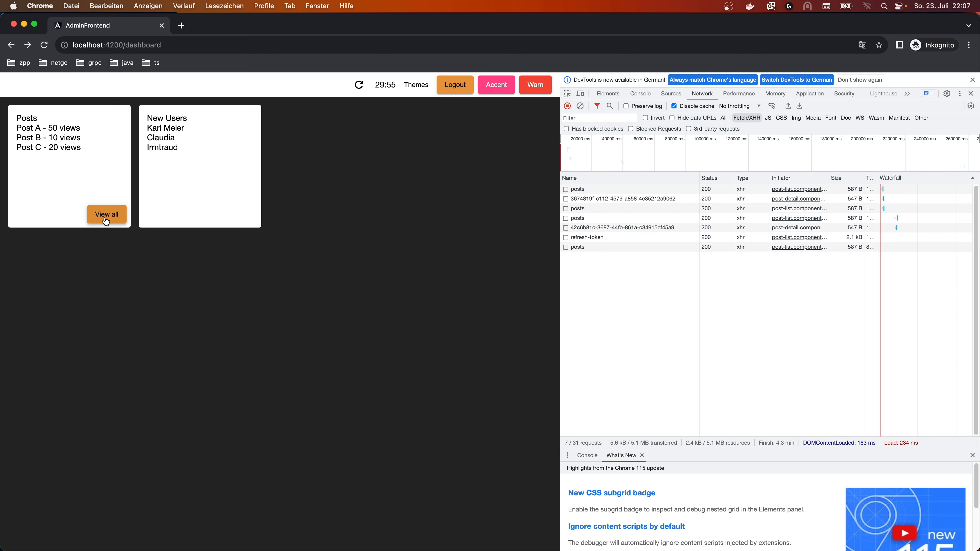
{"action": "left_click", "coordinate": [106, 214]}
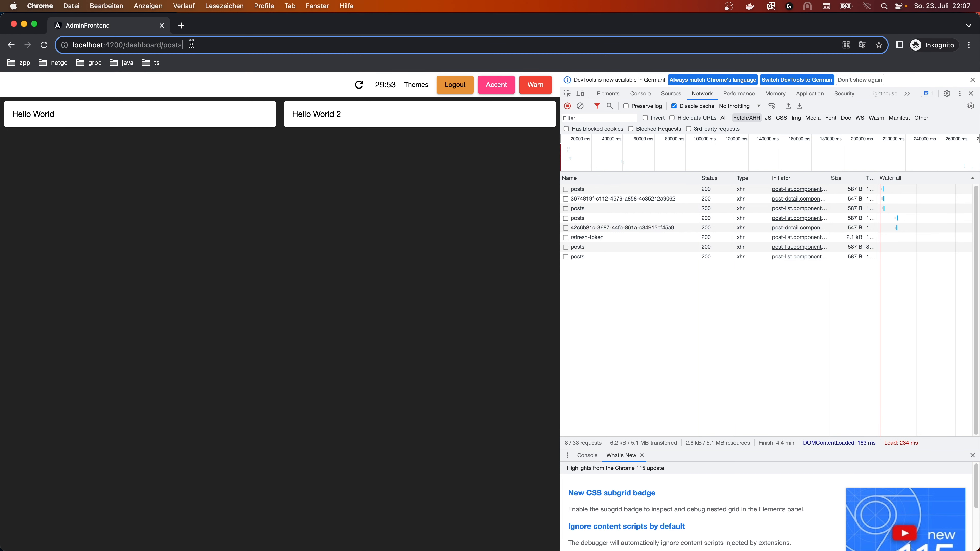
{"action": "left_click", "coordinate": [33, 114]}
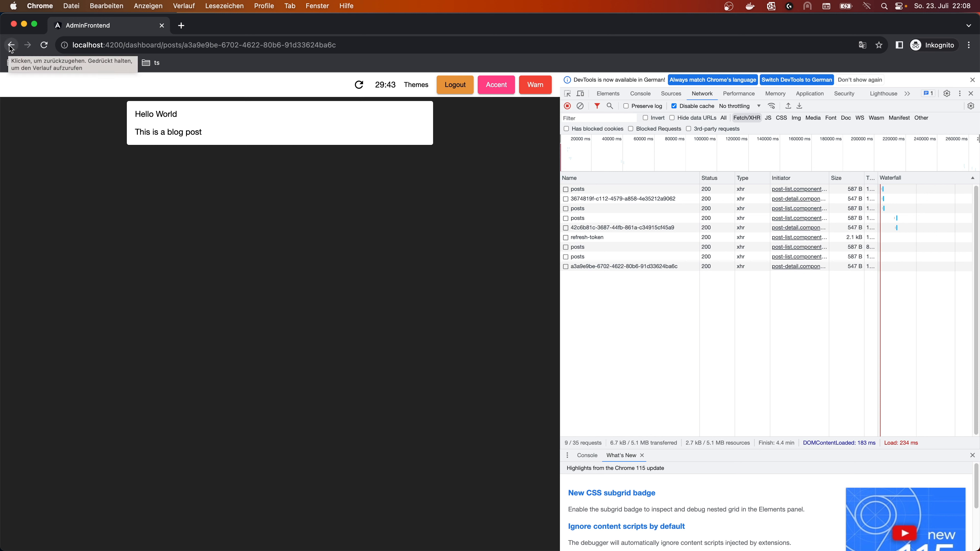
{"action": "left_click", "coordinate": [11, 44]}
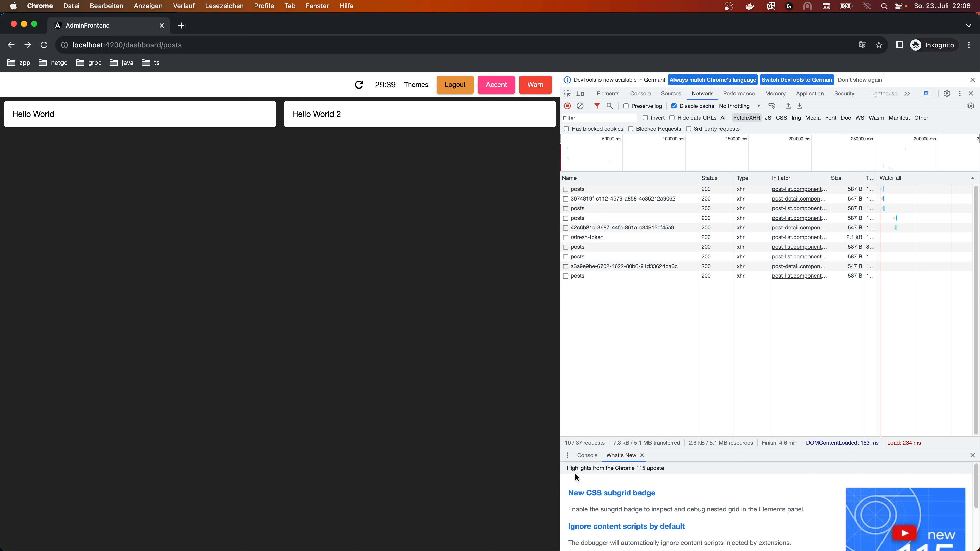
{"action": "mouse_move", "coordinate": [232, 321]}
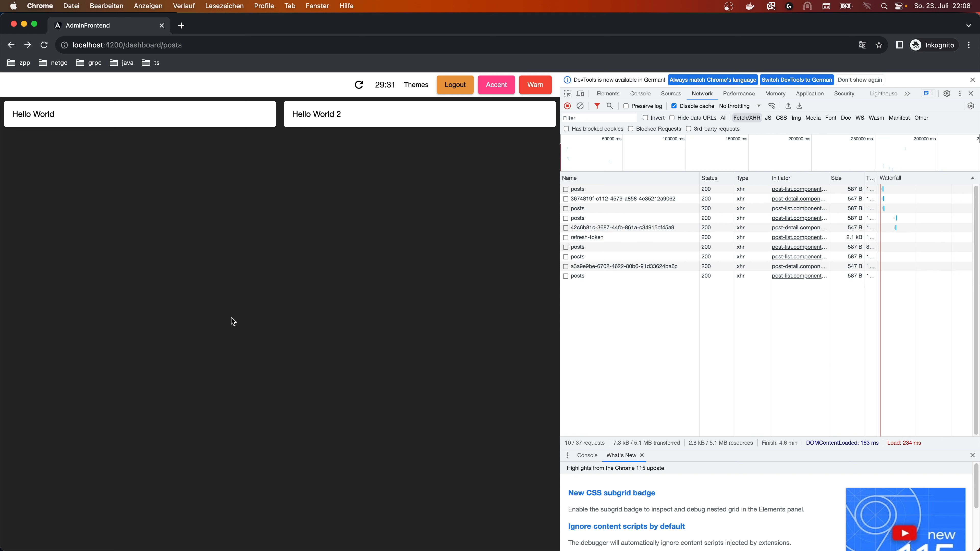
{"action": "mouse_move", "coordinate": [496, 292]}
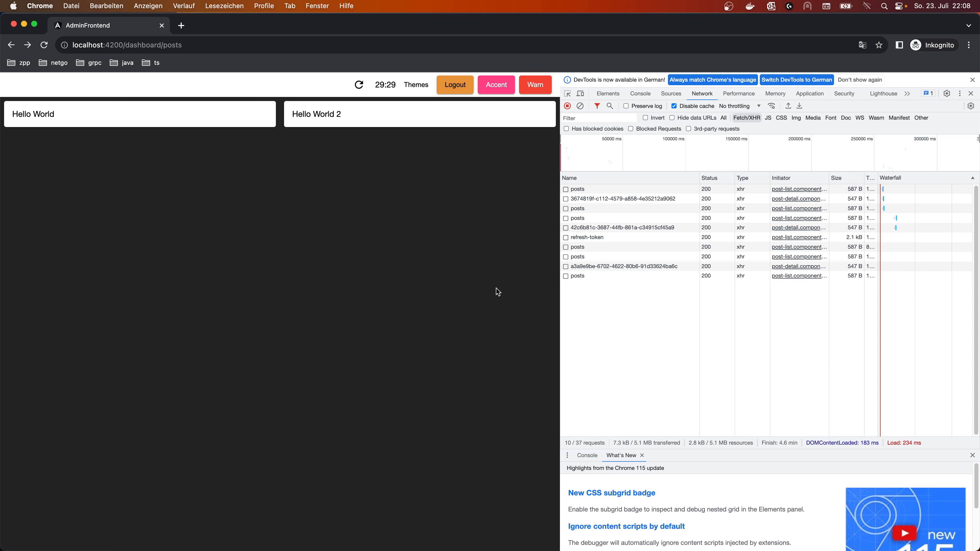
{"action": "mouse_move", "coordinate": [488, 317]}
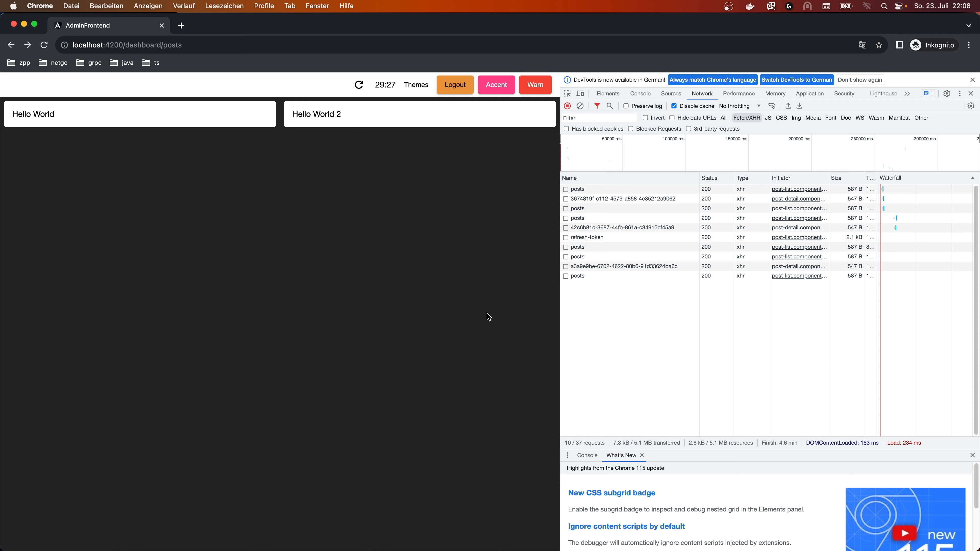